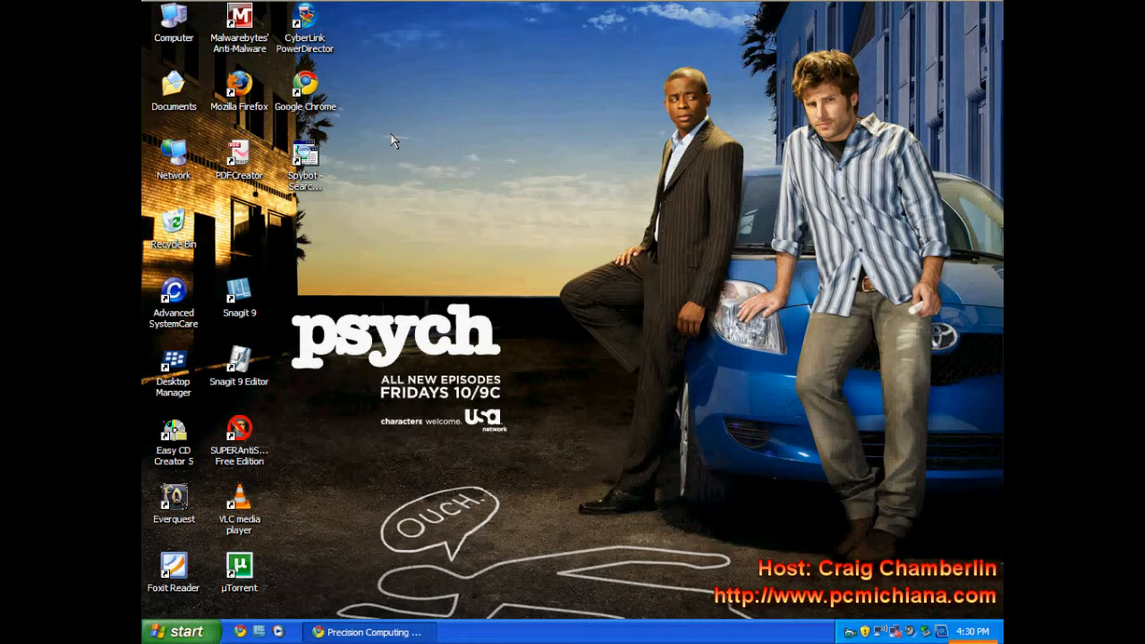
{"action": "mouse_move", "coordinate": [397, 149]}
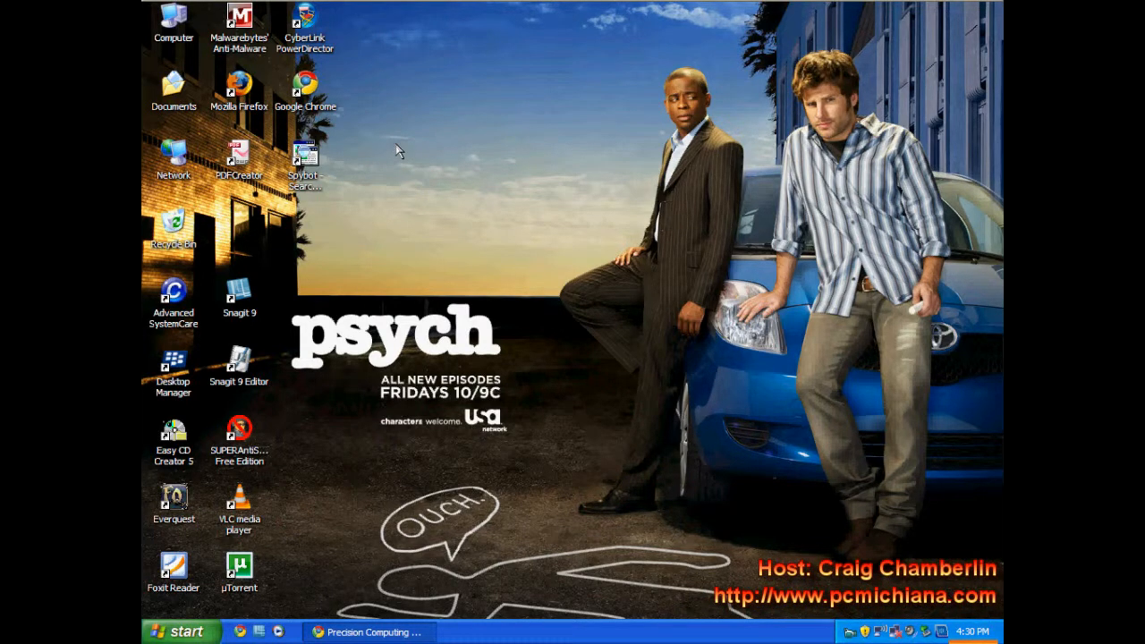
{"action": "mouse_move", "coordinate": [421, 170]}
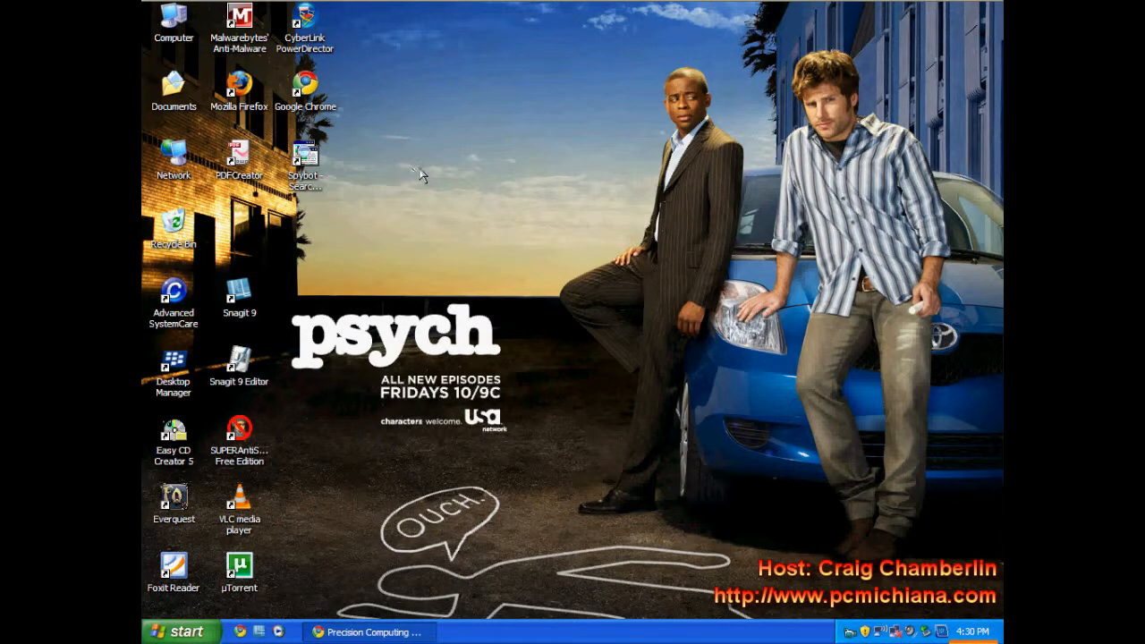
{"action": "mouse_move", "coordinate": [479, 186]}
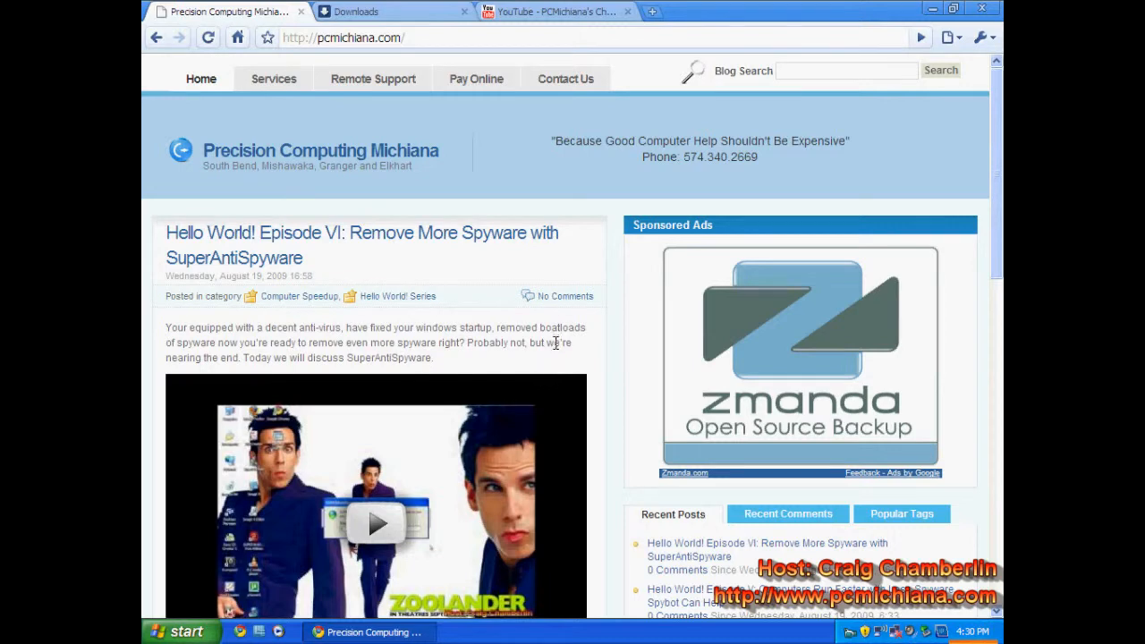
- Scroll the pcmichiana.com page down to the Free Maintenance Software list with Smart Defrag 1.1
{"action": "left_click", "coordinate": [343, 38]}
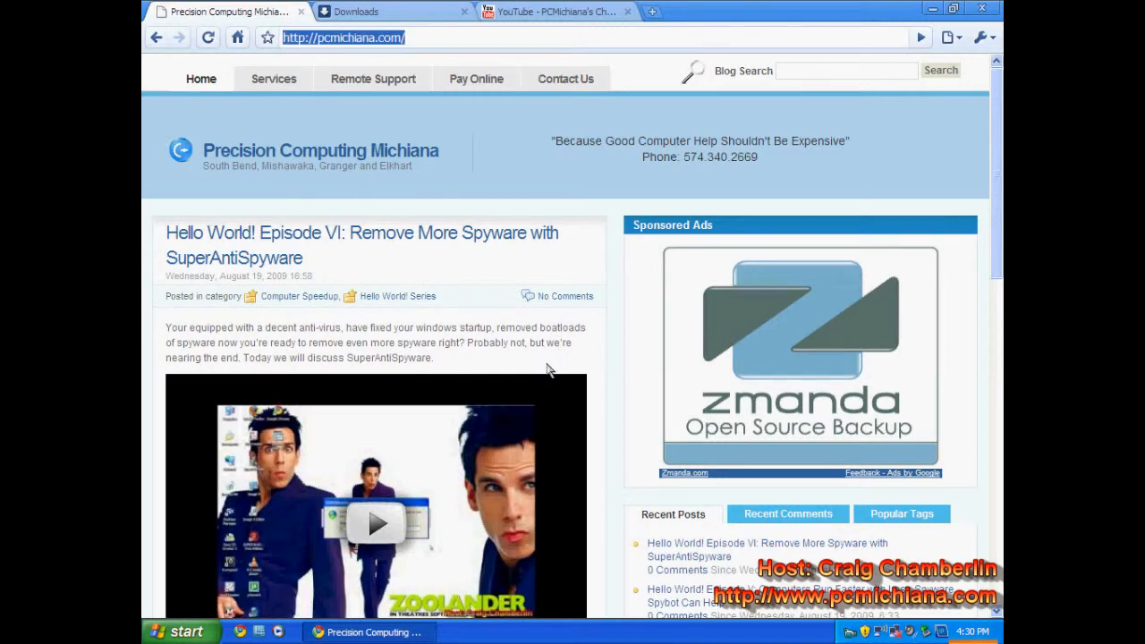
{"action": "scroll", "scroll_direction": "down", "scroll_amount": 3}
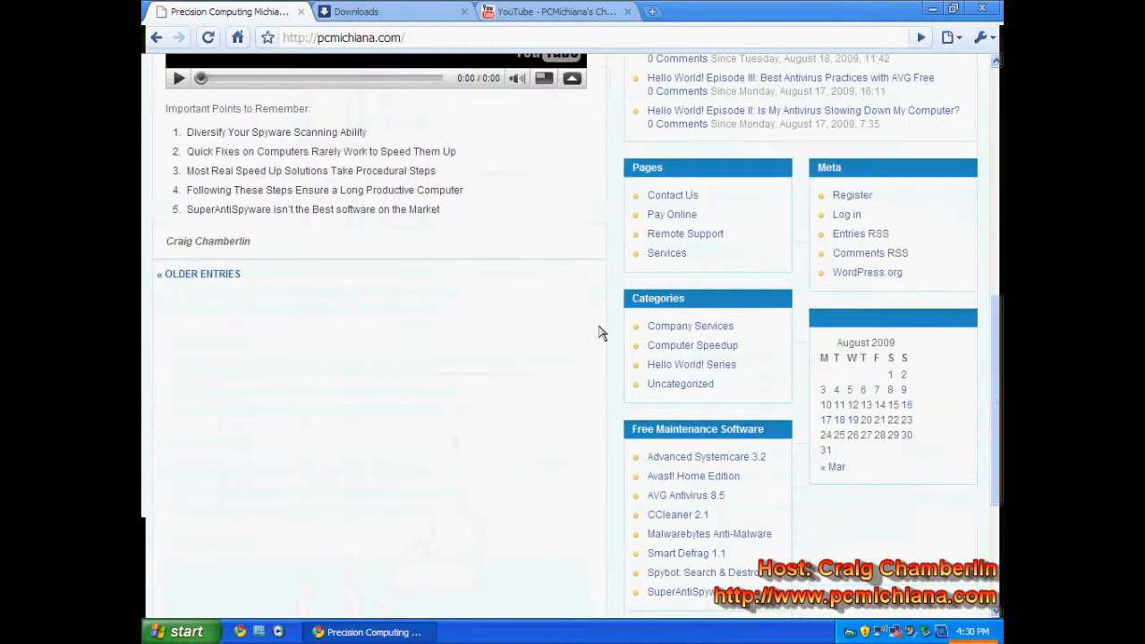
{"action": "scroll", "scroll_direction": "down", "scroll_amount": 3}
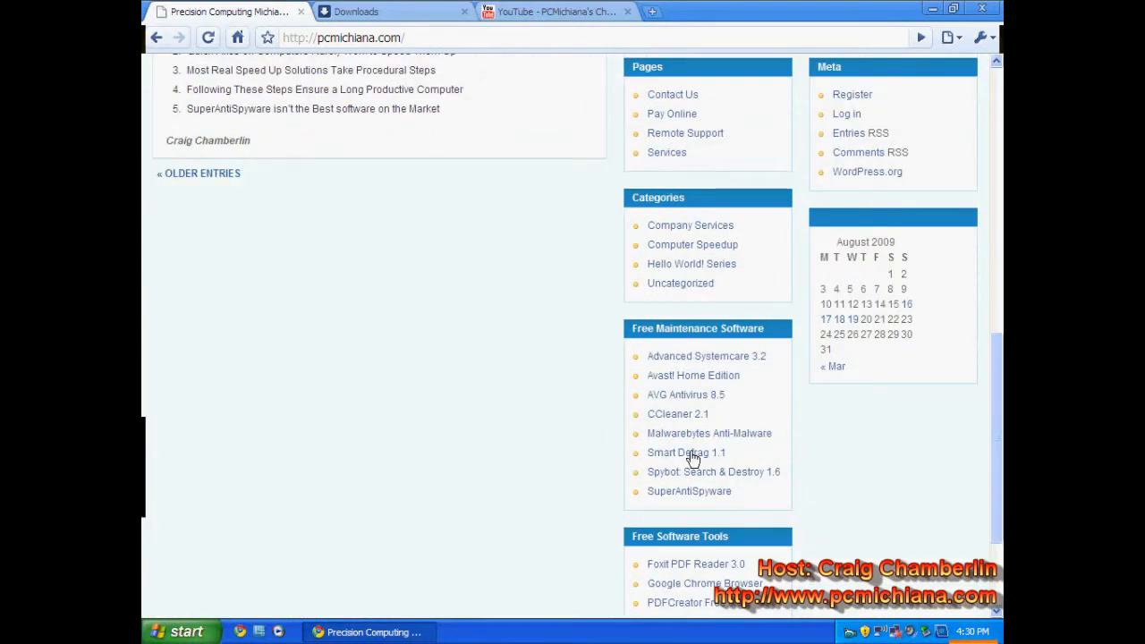
{"action": "mouse_move", "coordinate": [702, 433]}
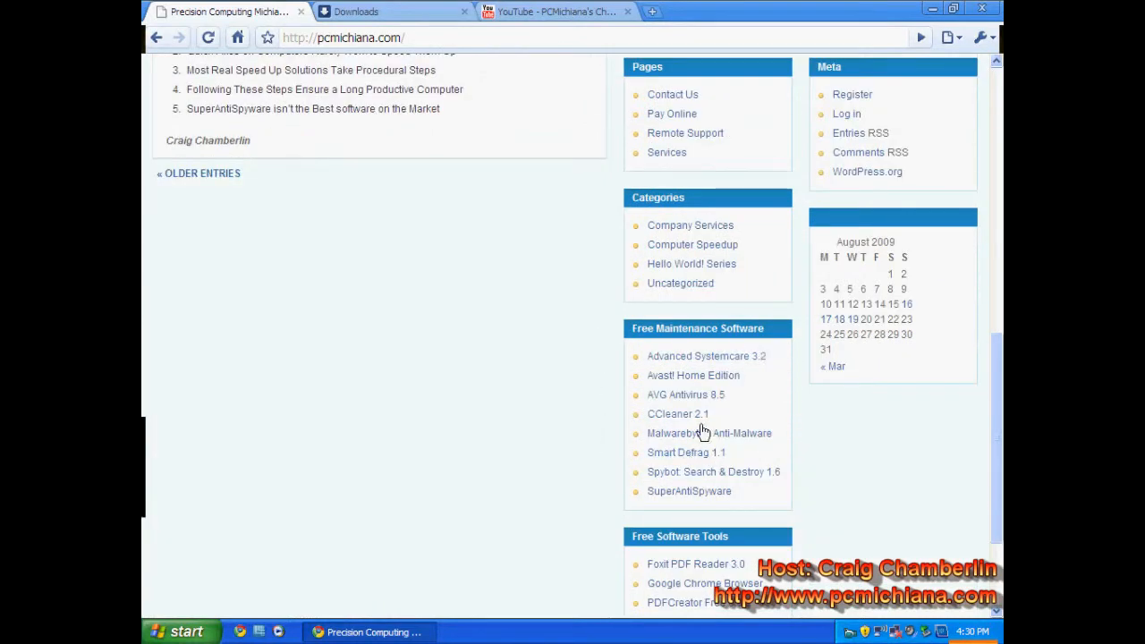
{"action": "mouse_move", "coordinate": [698, 459]}
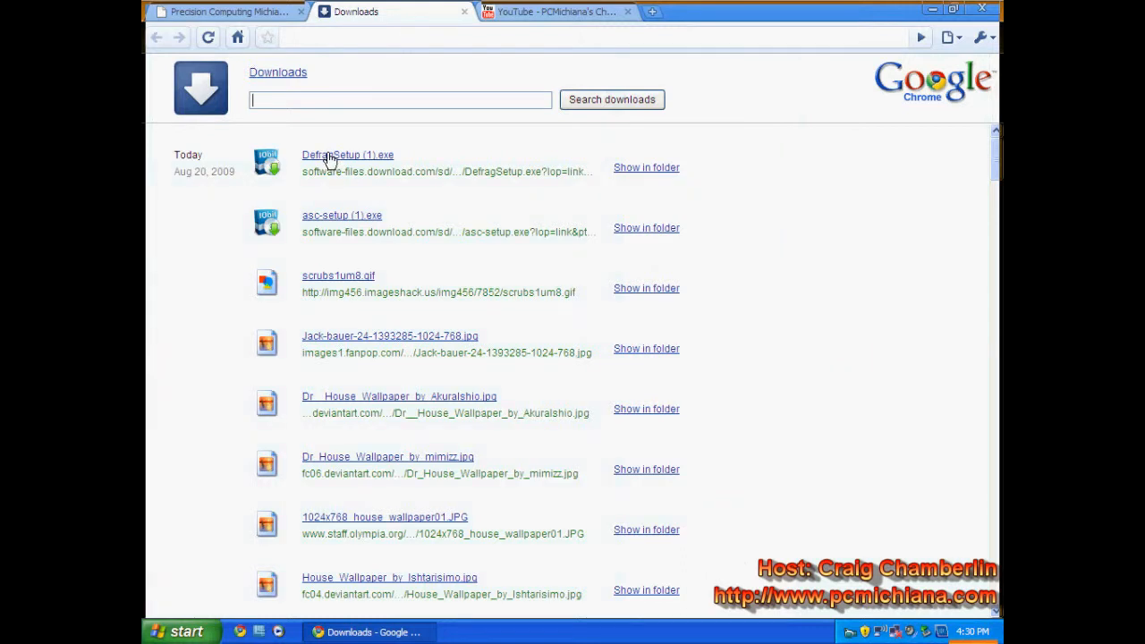
- Run DefragSetup (1).exe from Chrome's Downloads page to launch the Smart Defrag installer
{"action": "left_click", "coordinate": [347, 155]}
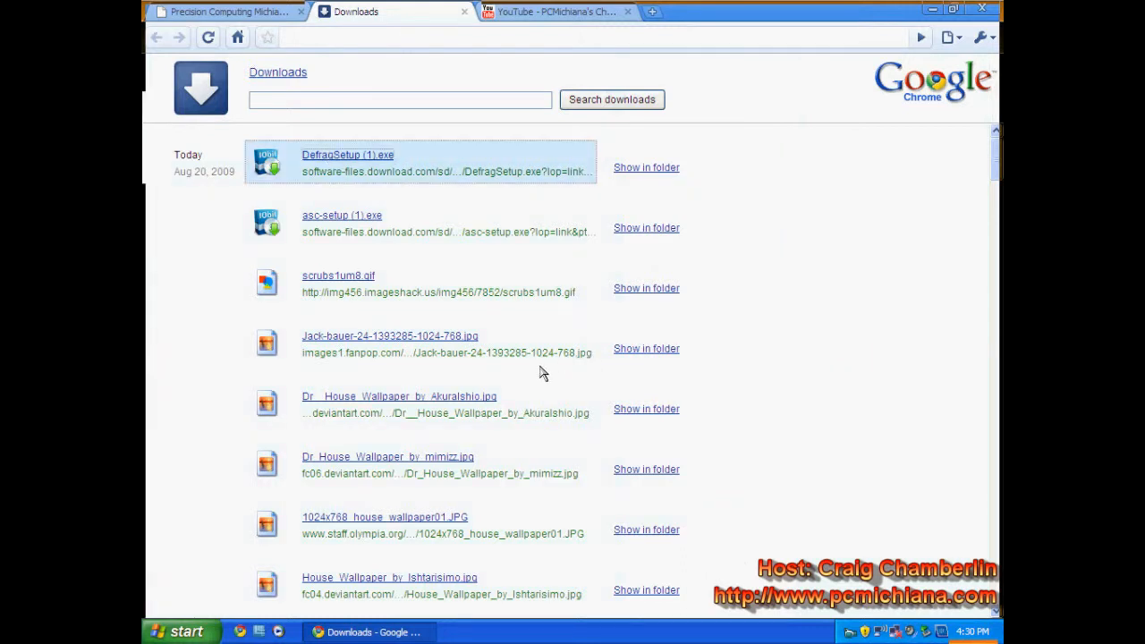
{"action": "left_click", "coordinate": [348, 154]}
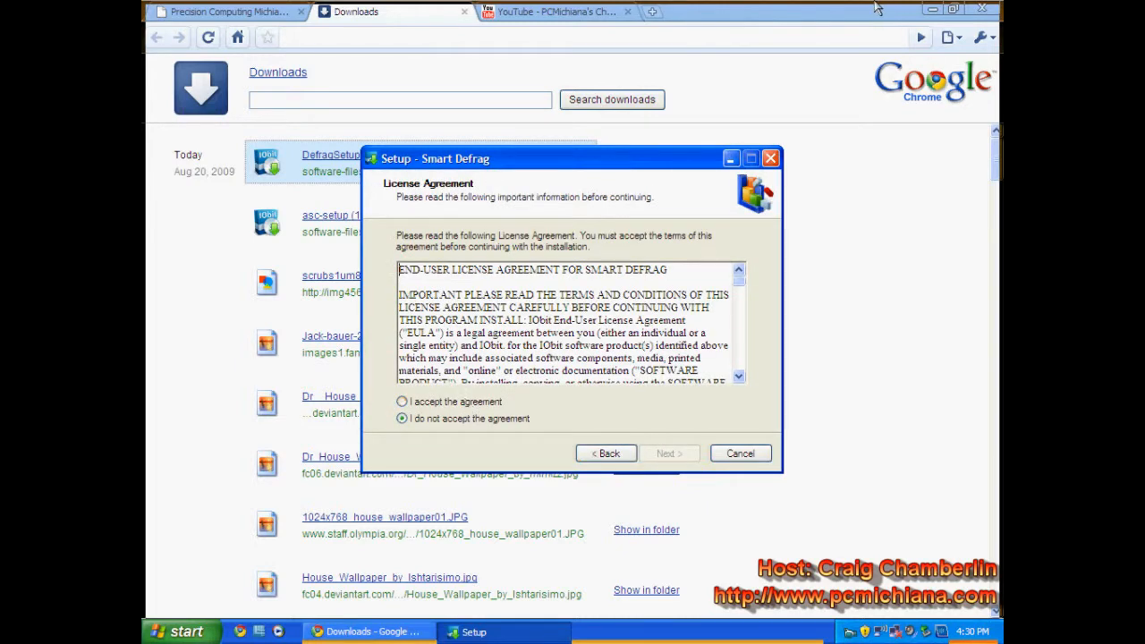
- Minimize Chrome and advance Setup past the license, default folder and desktop icon pages
{"action": "left_click", "coordinate": [401, 401]}
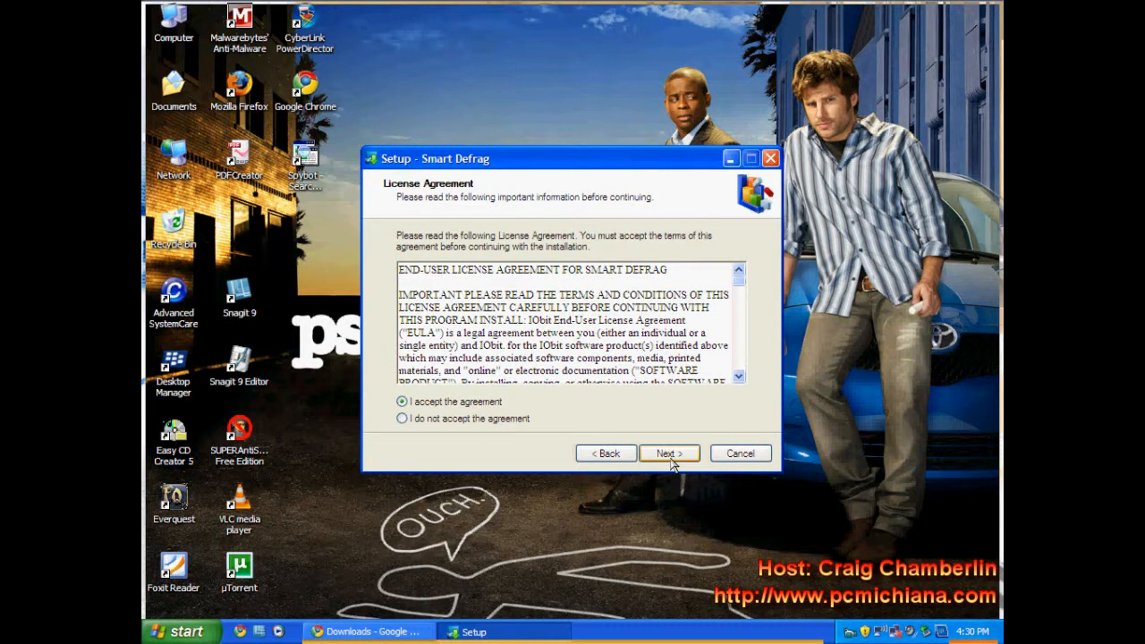
{"action": "left_click", "coordinate": [668, 452]}
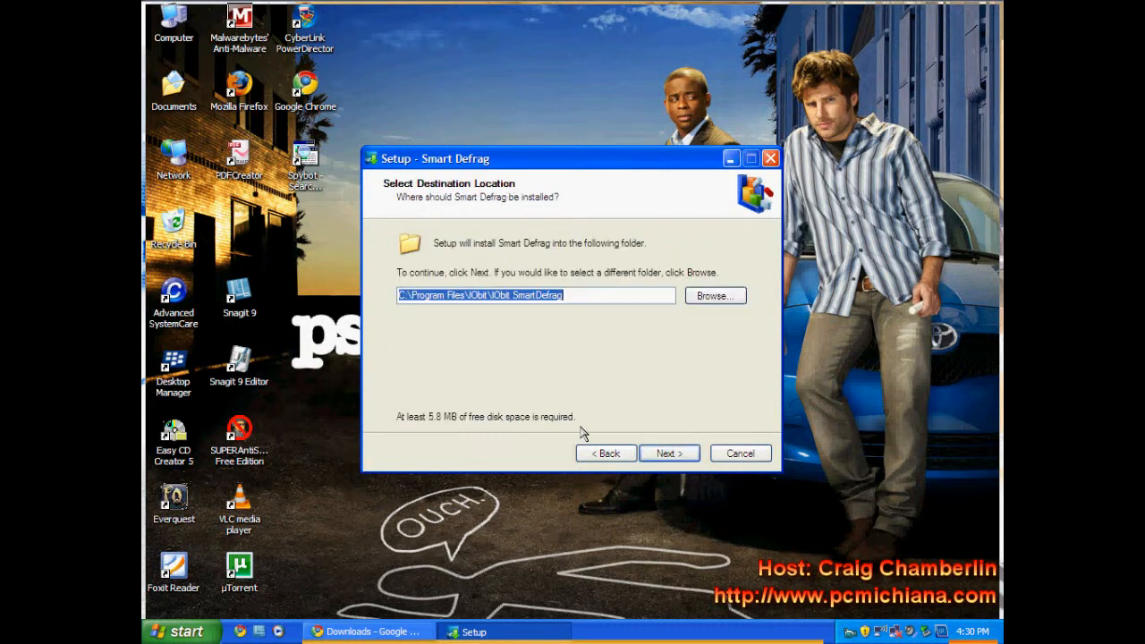
{"action": "left_click", "coordinate": [668, 453]}
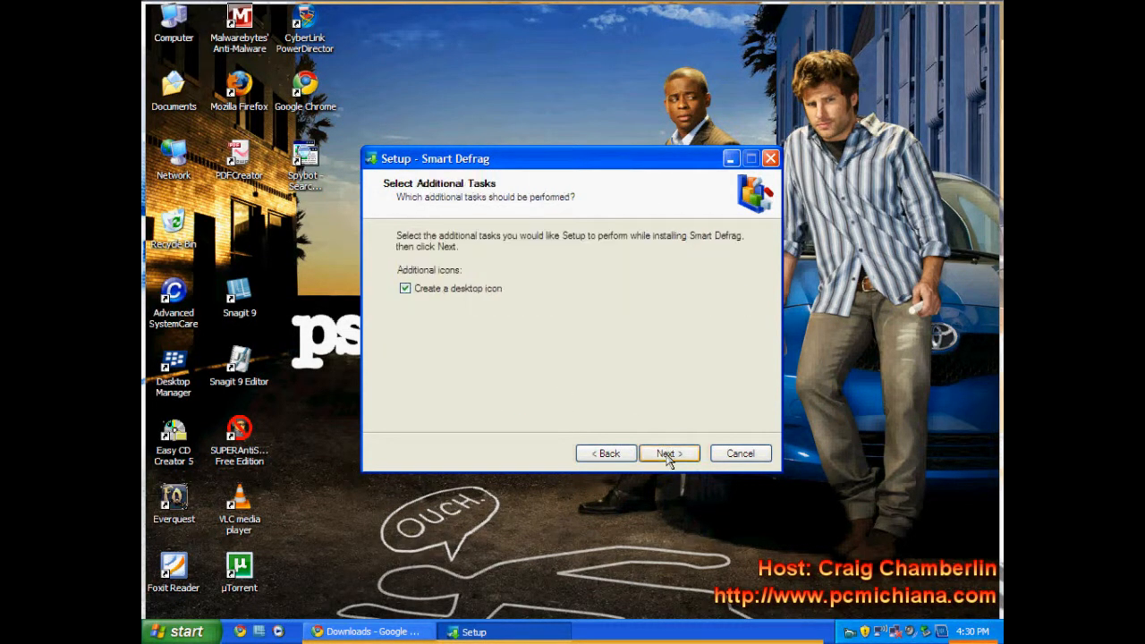
{"action": "left_click", "coordinate": [669, 452]}
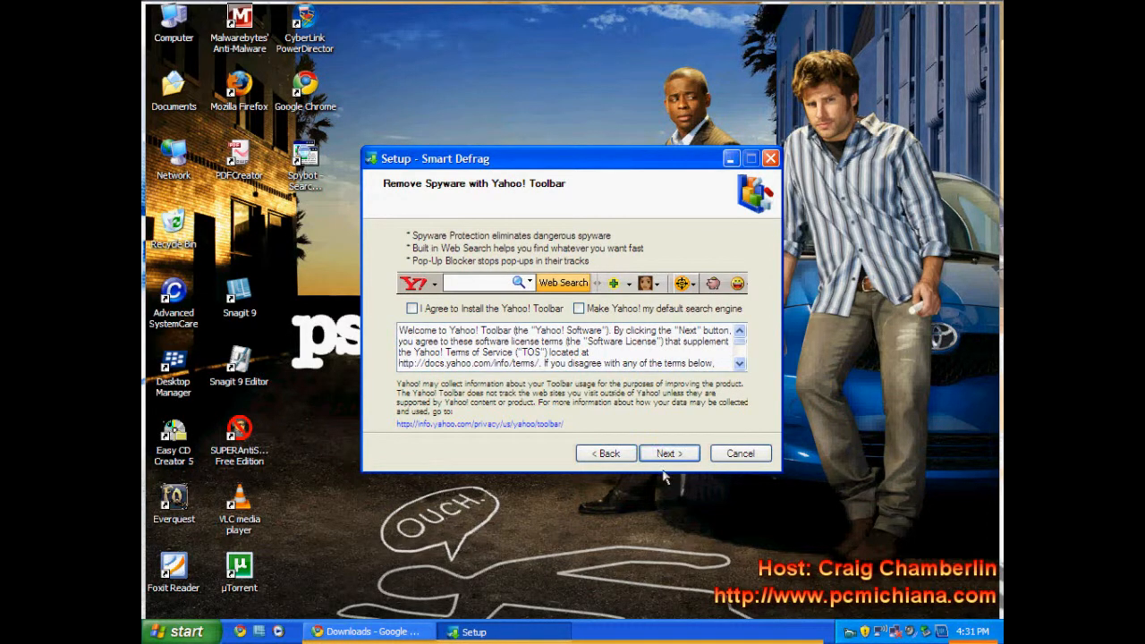
- Skip the Yahoo! Toolbar, install, untick View What's new.txt and finish the wizard
{"action": "left_click", "coordinate": [669, 453]}
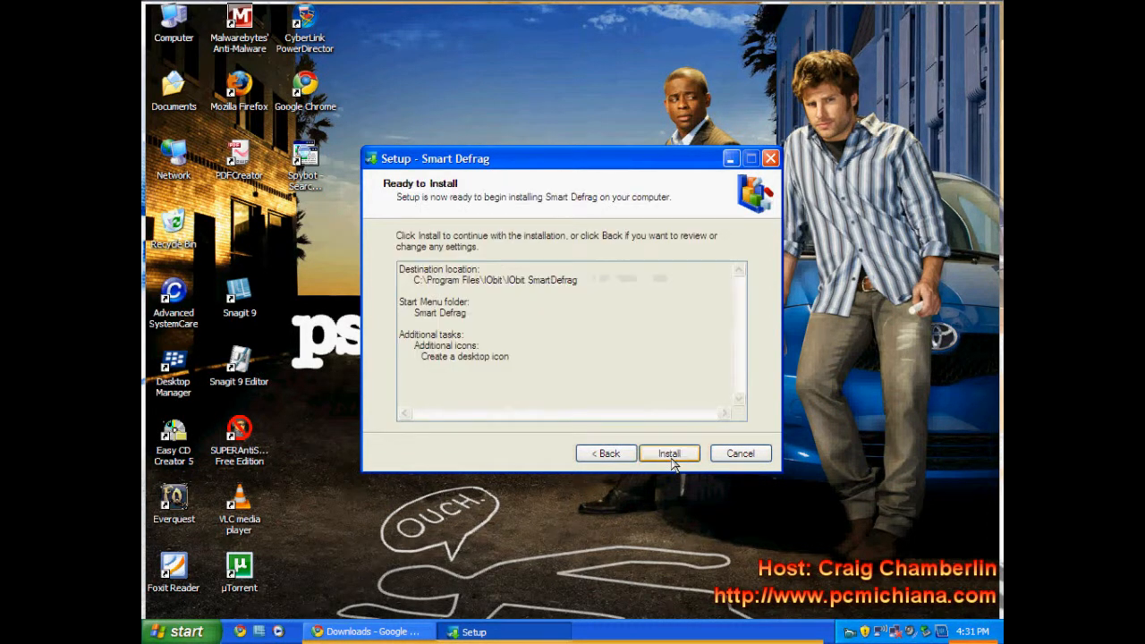
{"action": "left_click", "coordinate": [669, 452]}
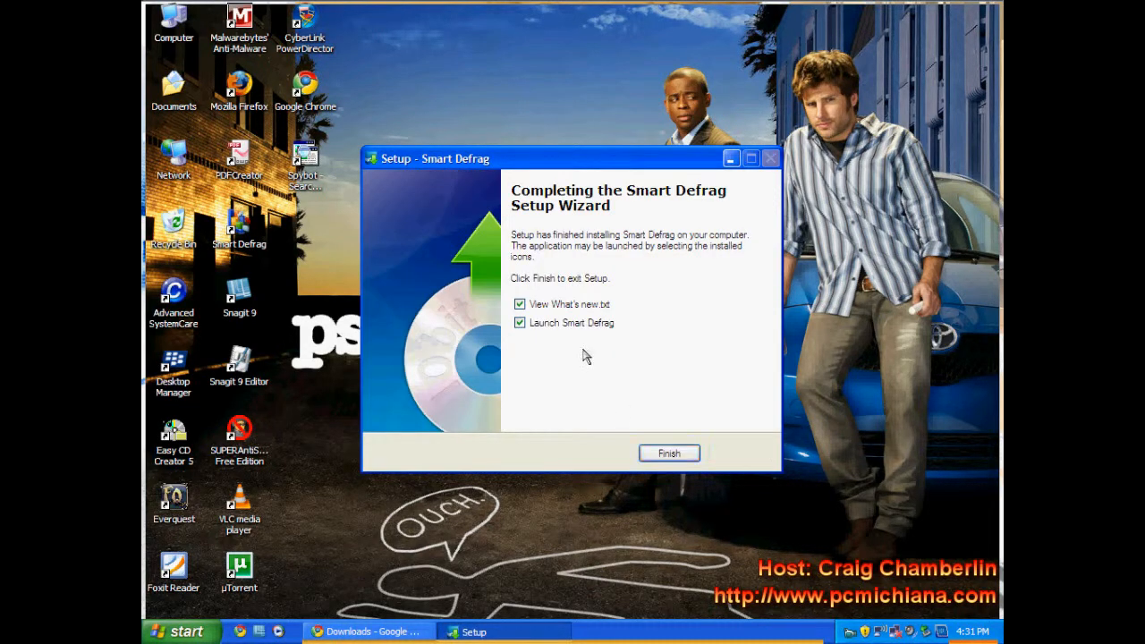
{"action": "left_click", "coordinate": [520, 304]}
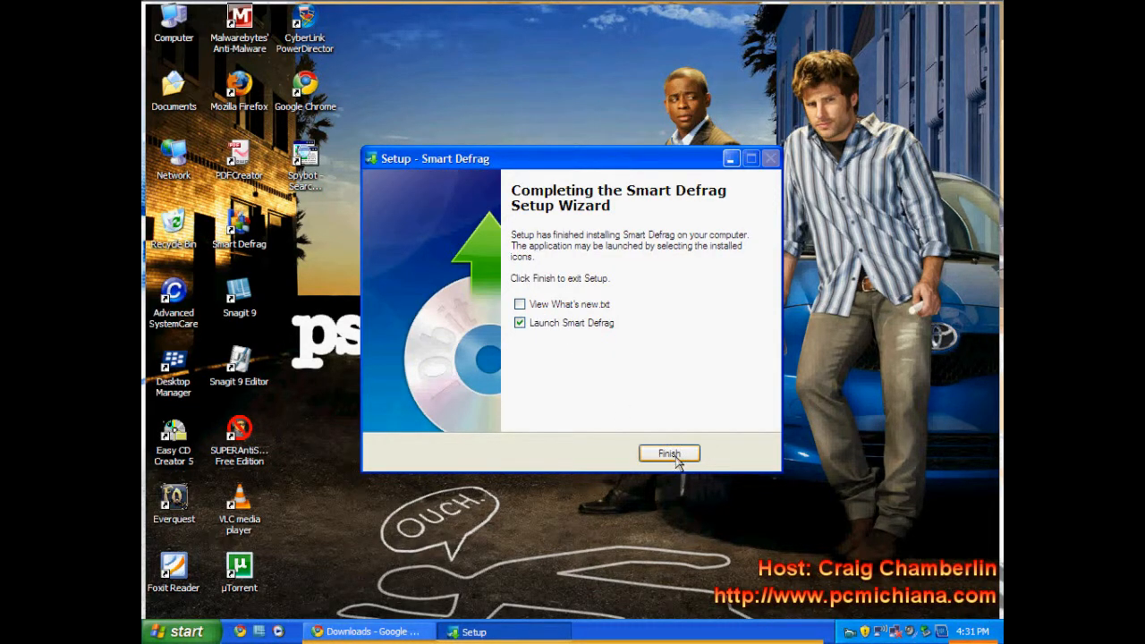
{"action": "left_click", "coordinate": [669, 453]}
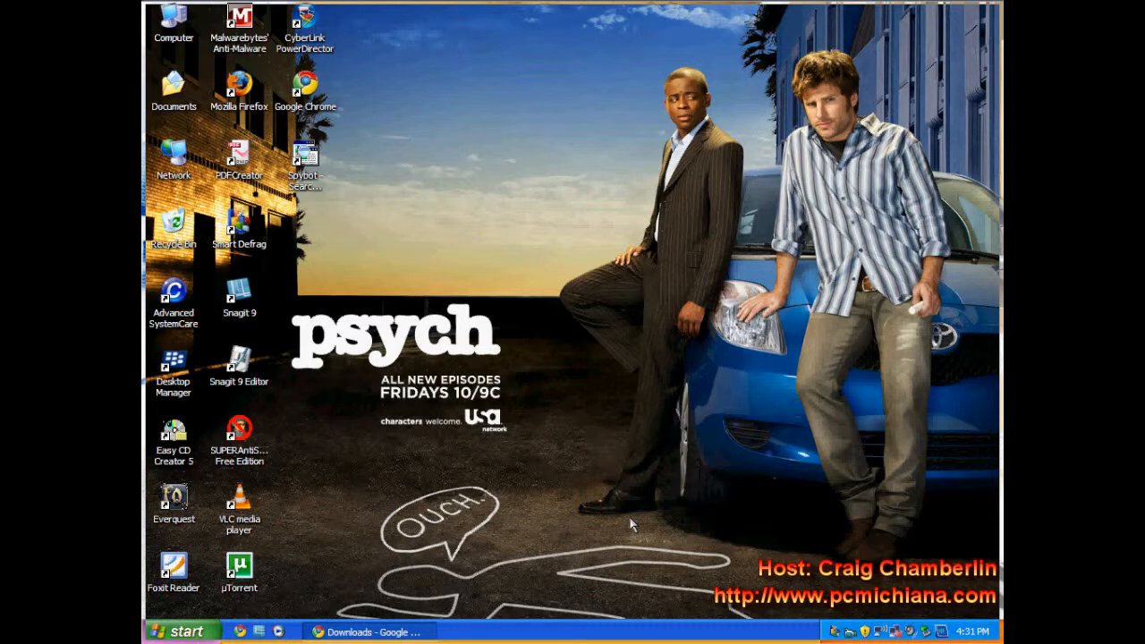
- Launch Smart Defrag from the desktop shortcut and open drive C:'s defrag mode dropdown
{"action": "double_click", "coordinate": [239, 222]}
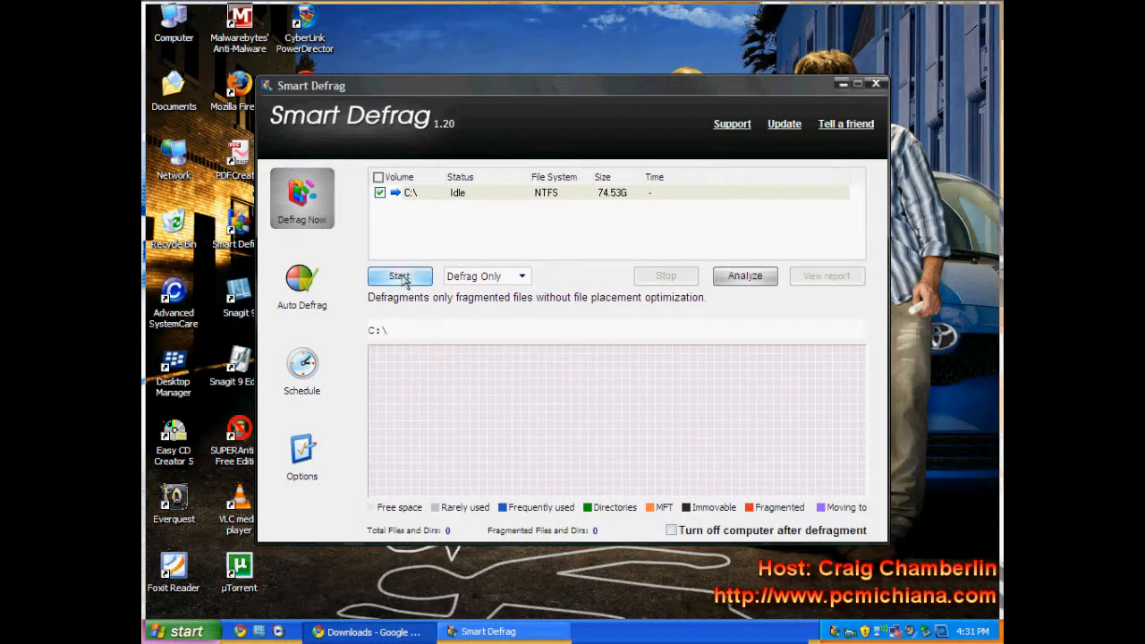
{"action": "left_click", "coordinate": [522, 275]}
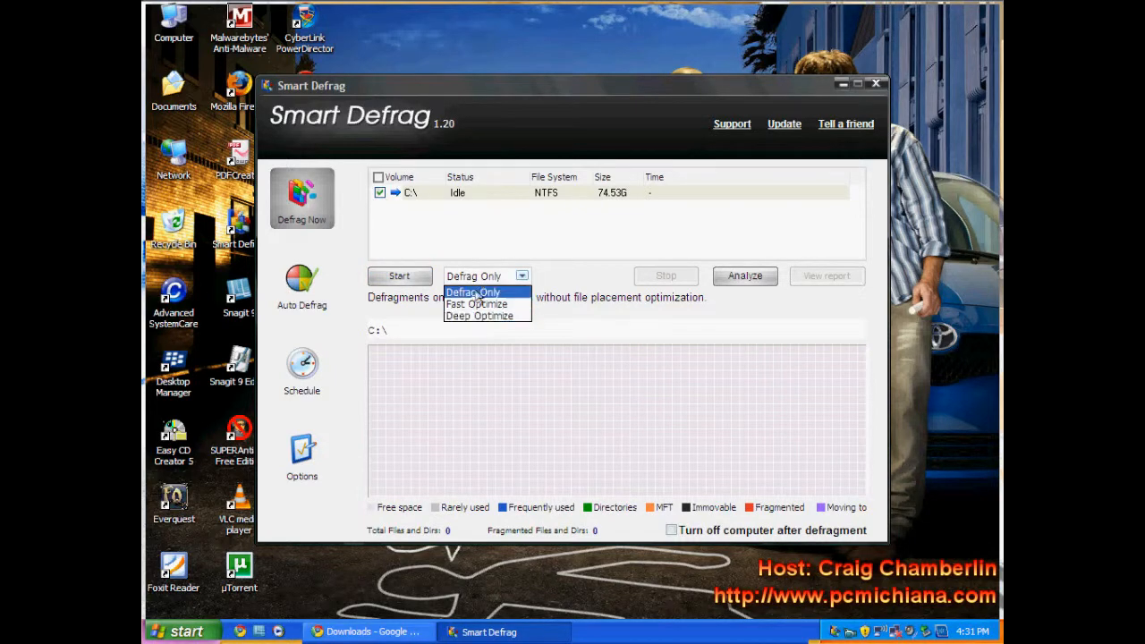
- Start a Defrag Only analysis of drive C: and stop it at 0%
{"action": "left_click", "coordinate": [473, 292]}
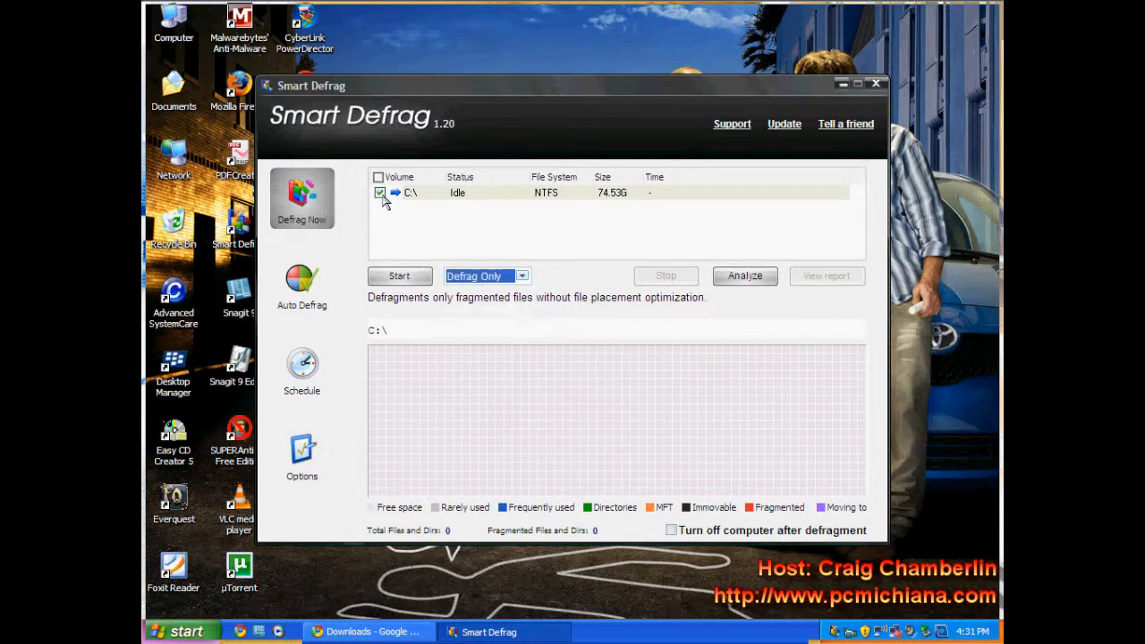
{"action": "left_click", "coordinate": [399, 275]}
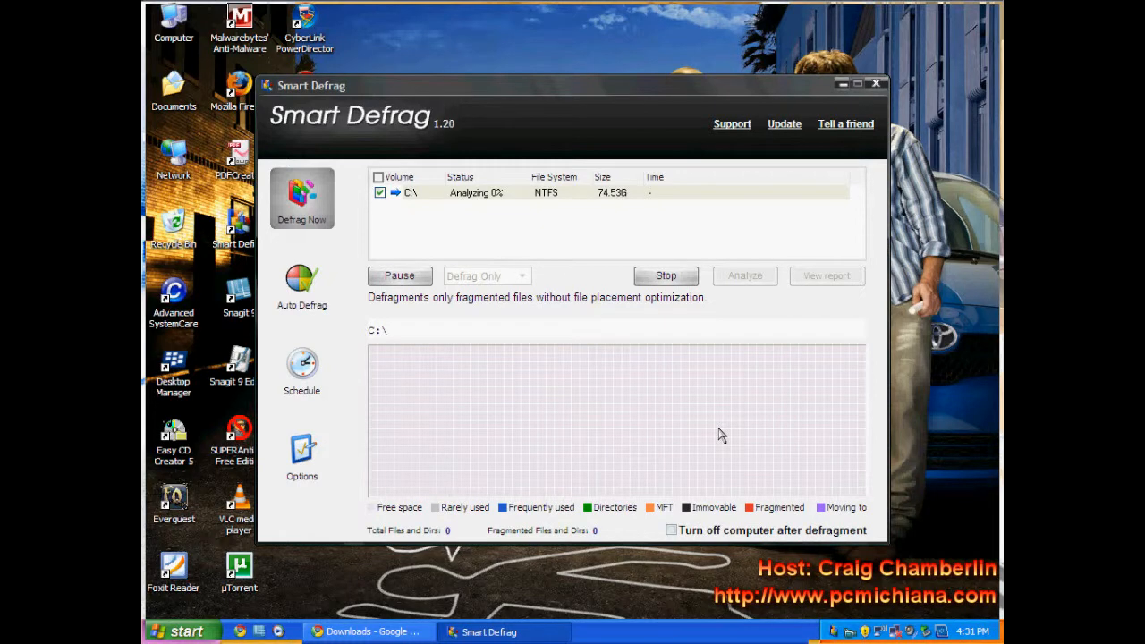
{"action": "mouse_move", "coordinate": [720, 433]}
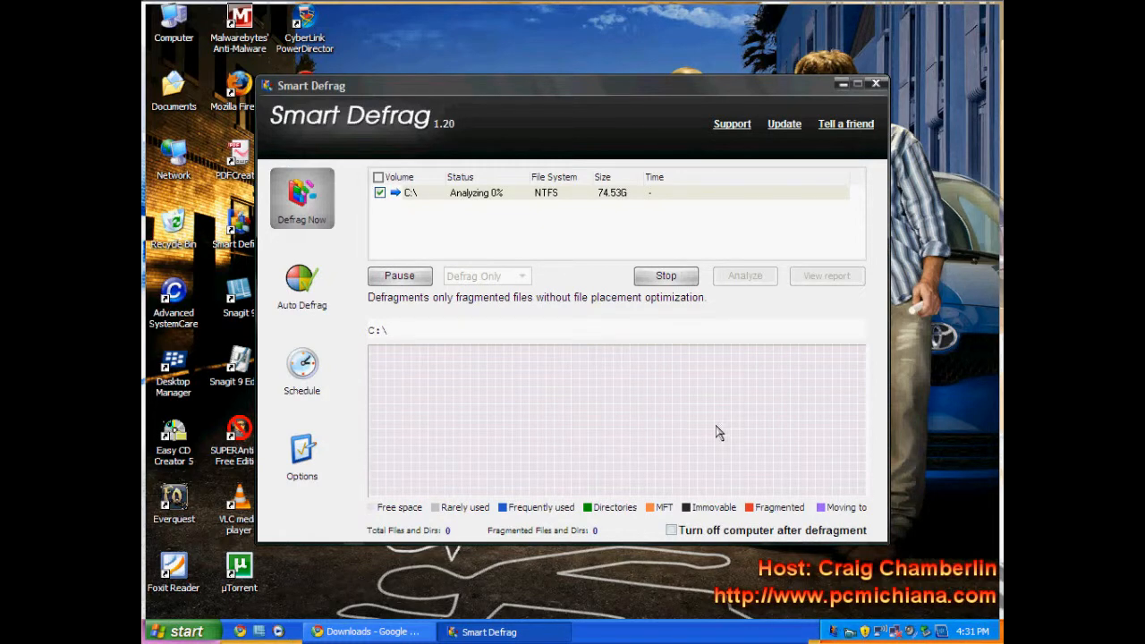
{"action": "mouse_move", "coordinate": [709, 427]}
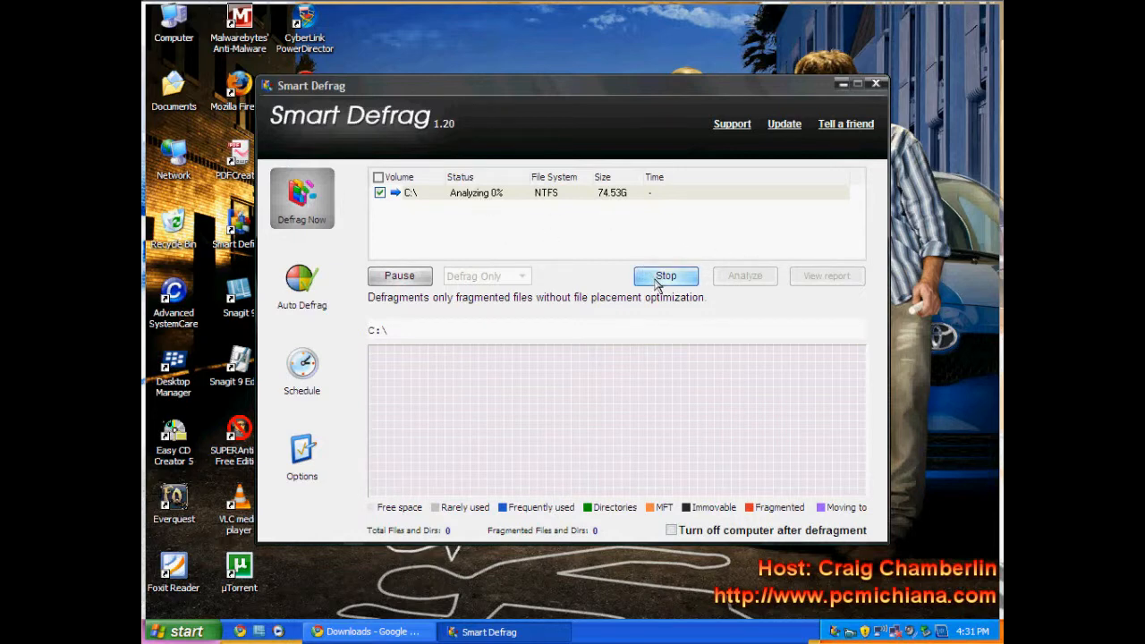
{"action": "left_click", "coordinate": [666, 275]}
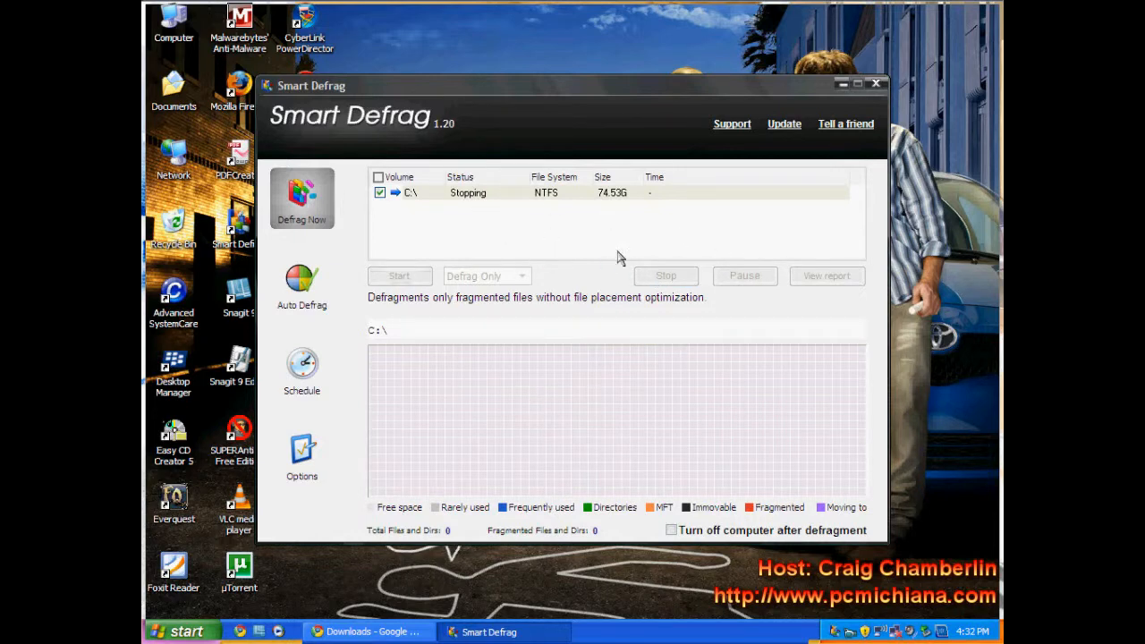
{"action": "mouse_move", "coordinate": [577, 465]}
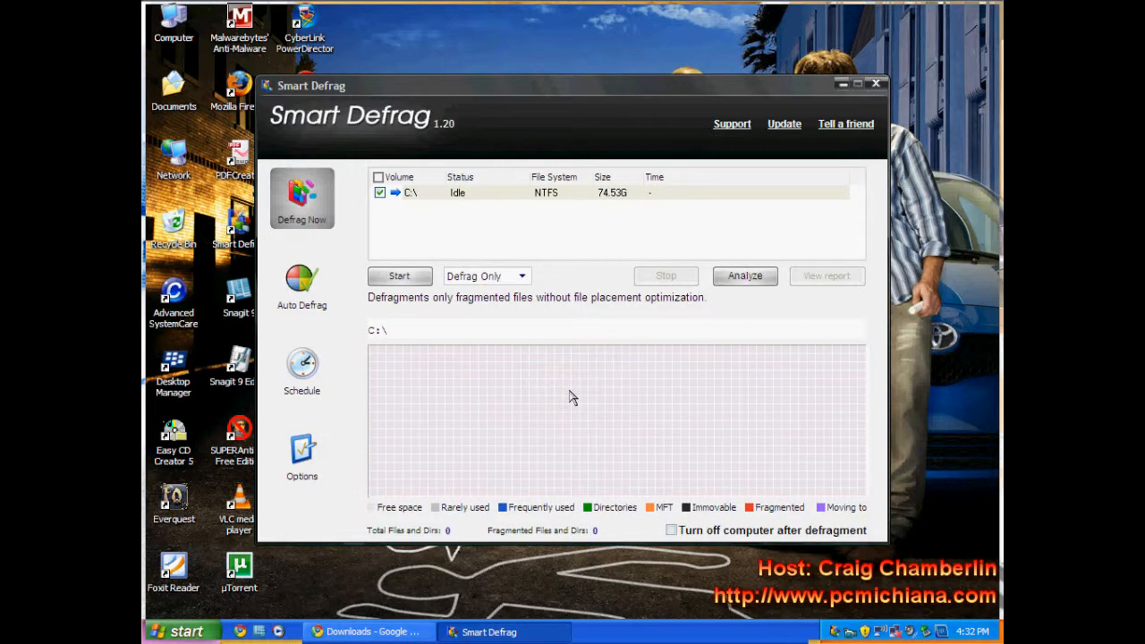
- Switch drive C:'s defrag mode from Defrag Only to Fast Optimize
{"action": "left_click", "coordinate": [521, 276]}
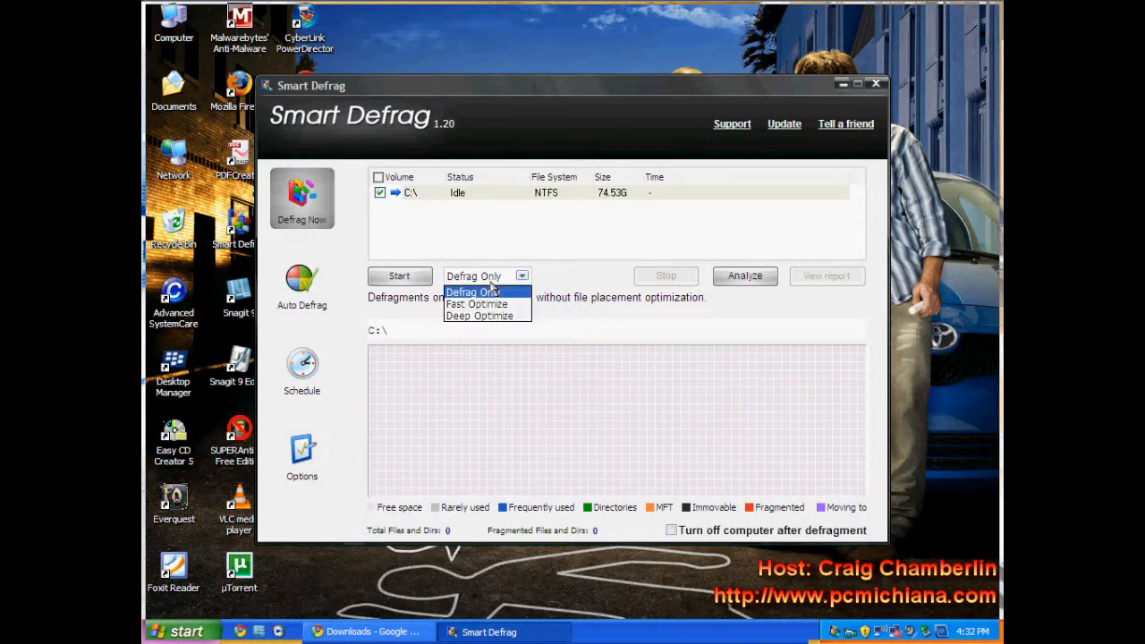
{"action": "left_click", "coordinate": [476, 304]}
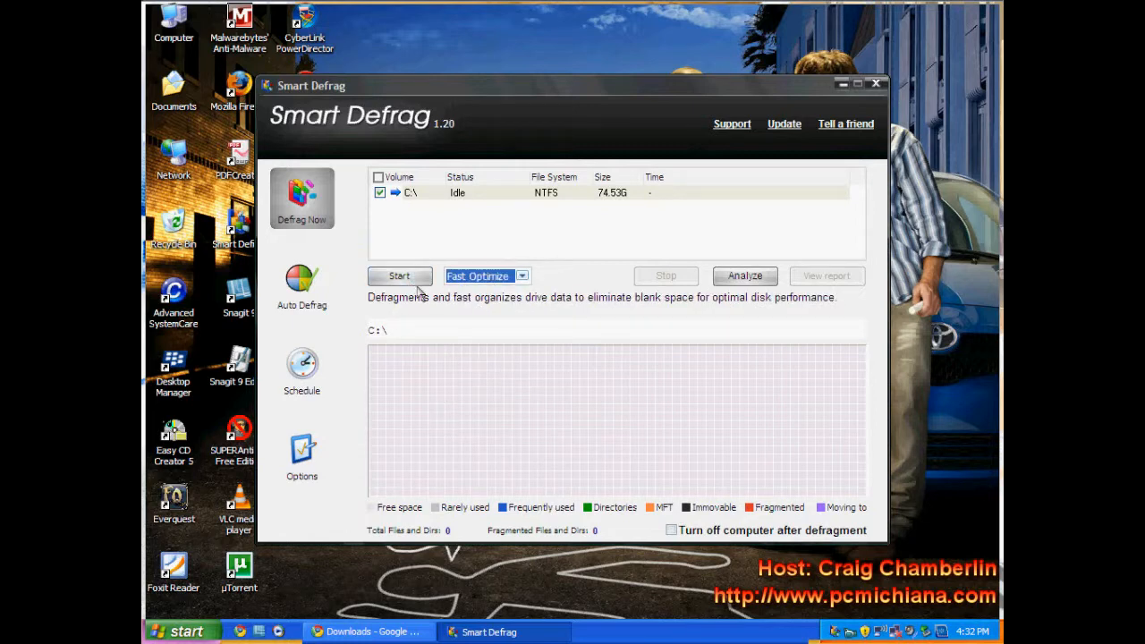
{"action": "left_click", "coordinate": [523, 276]}
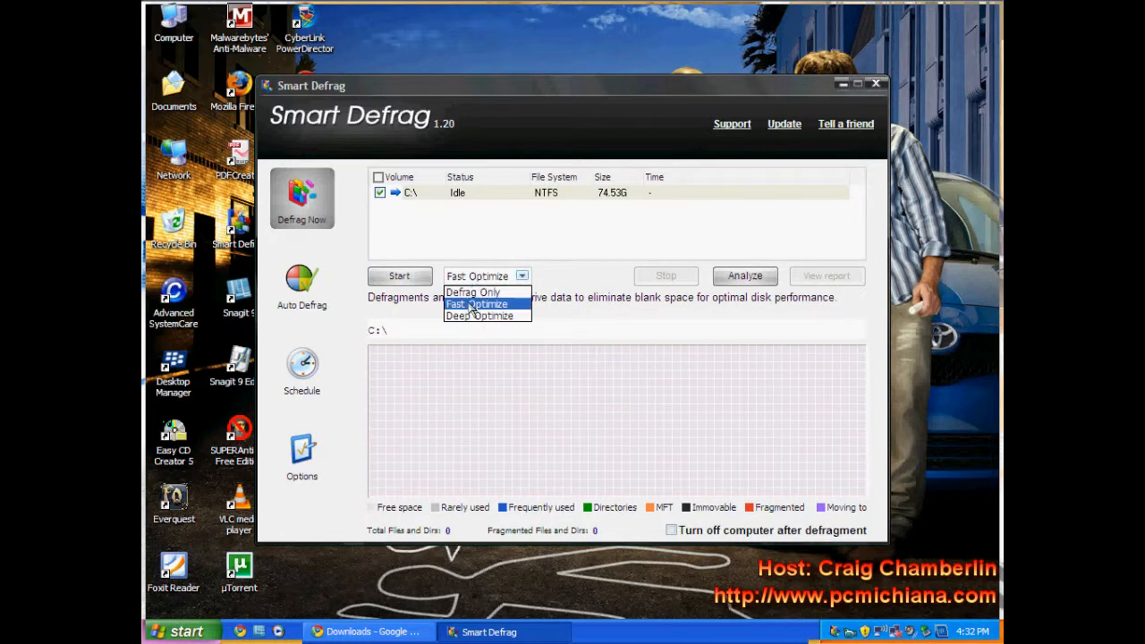
{"action": "left_click", "coordinate": [477, 304]}
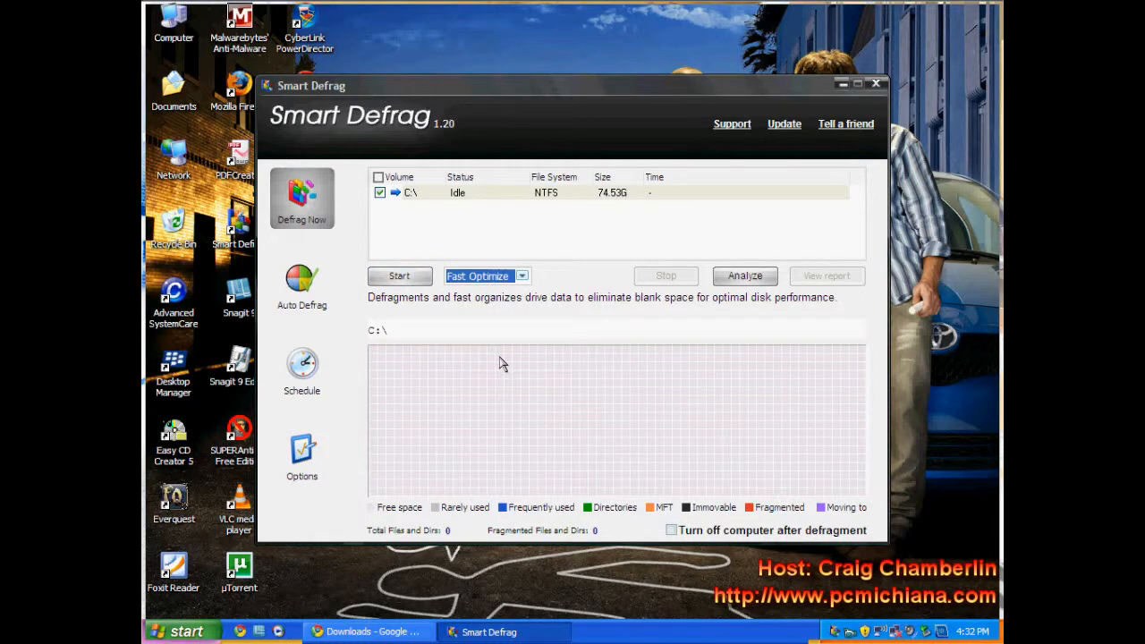
- Choose Deep Optimize as drive C:'s defrag mode and open the Options page
{"action": "left_click", "coordinate": [521, 275]}
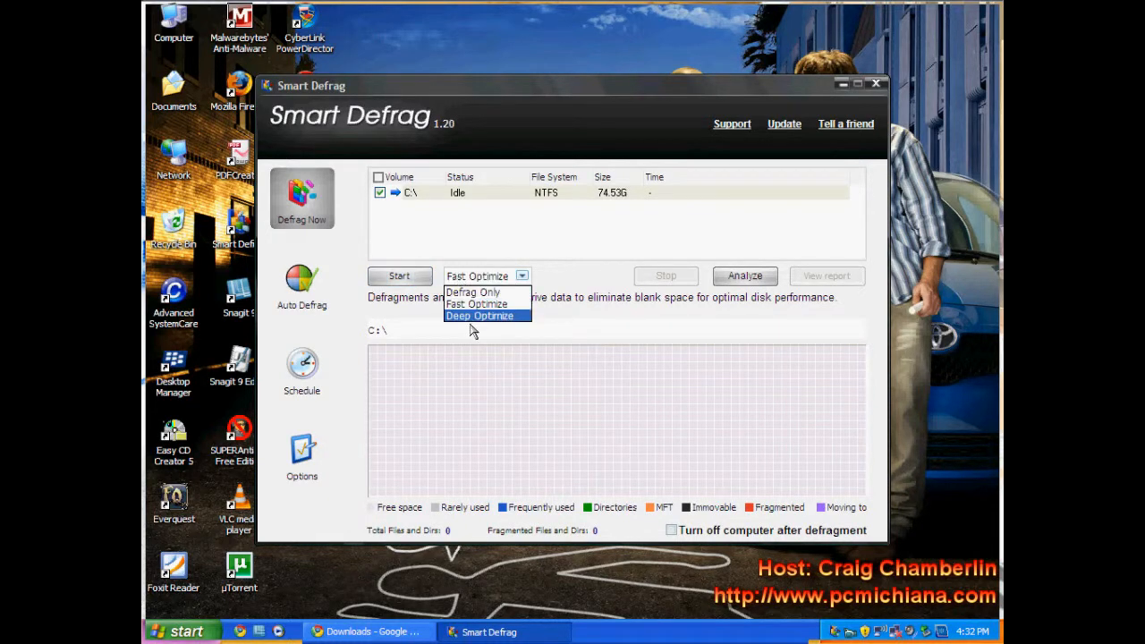
{"action": "left_click", "coordinate": [479, 315]}
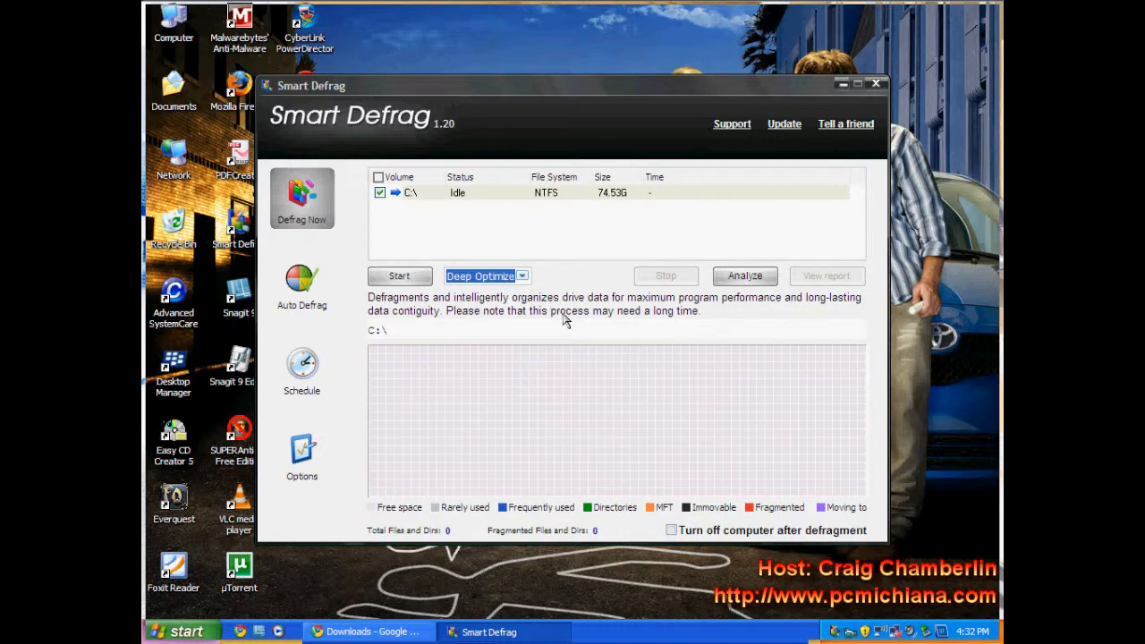
{"action": "mouse_move", "coordinate": [539, 396]}
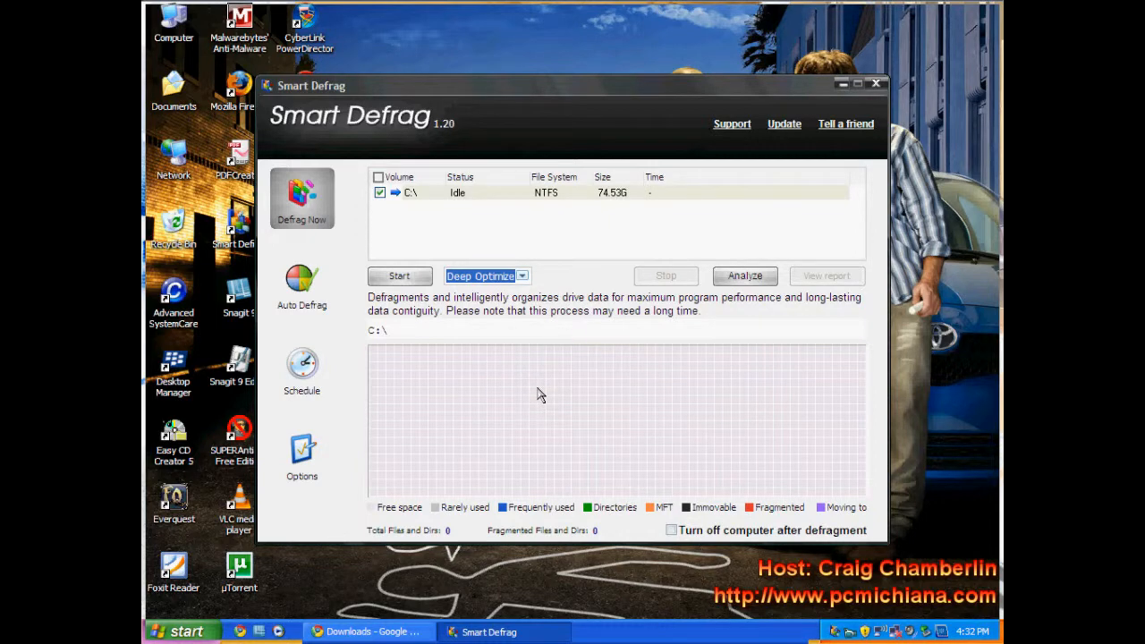
{"action": "mouse_move", "coordinate": [508, 383]}
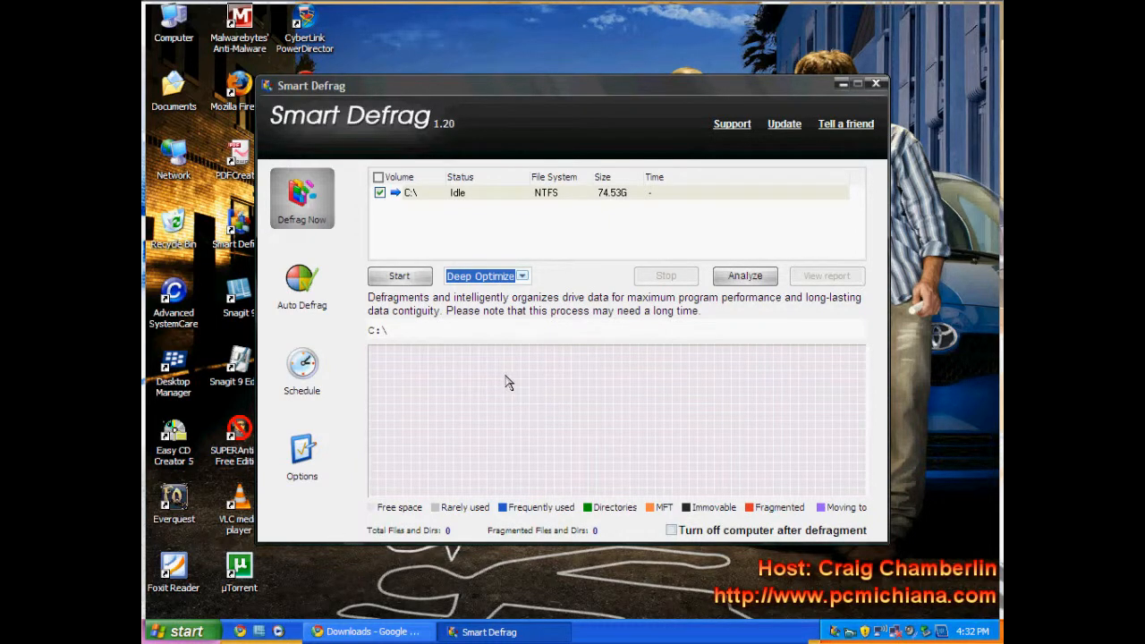
{"action": "mouse_move", "coordinate": [464, 400]}
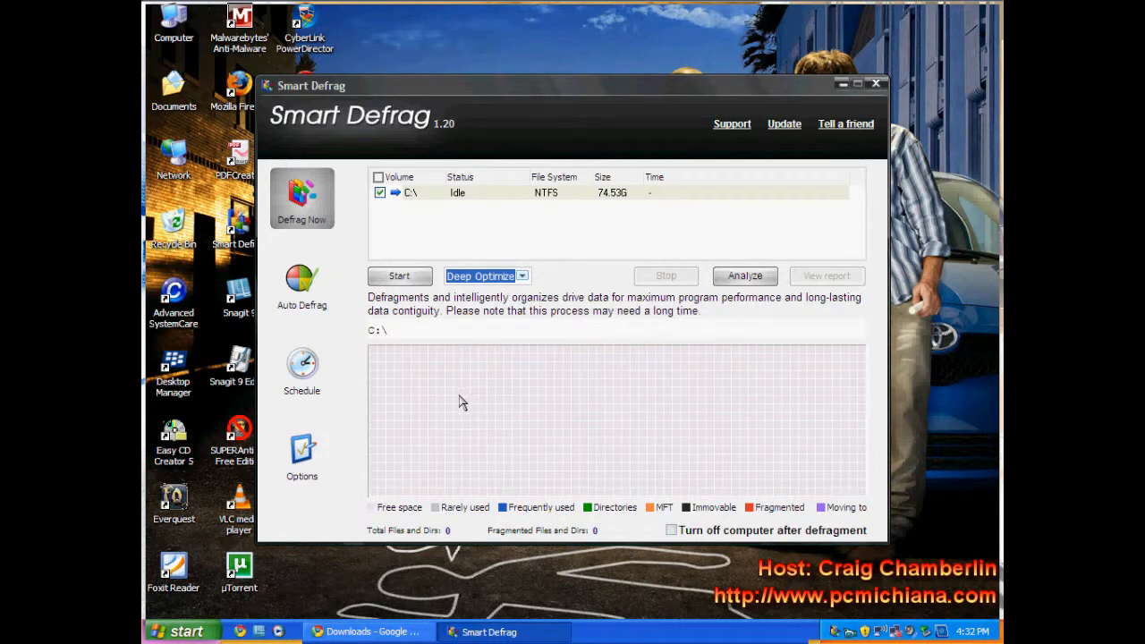
{"action": "mouse_move", "coordinate": [601, 481]}
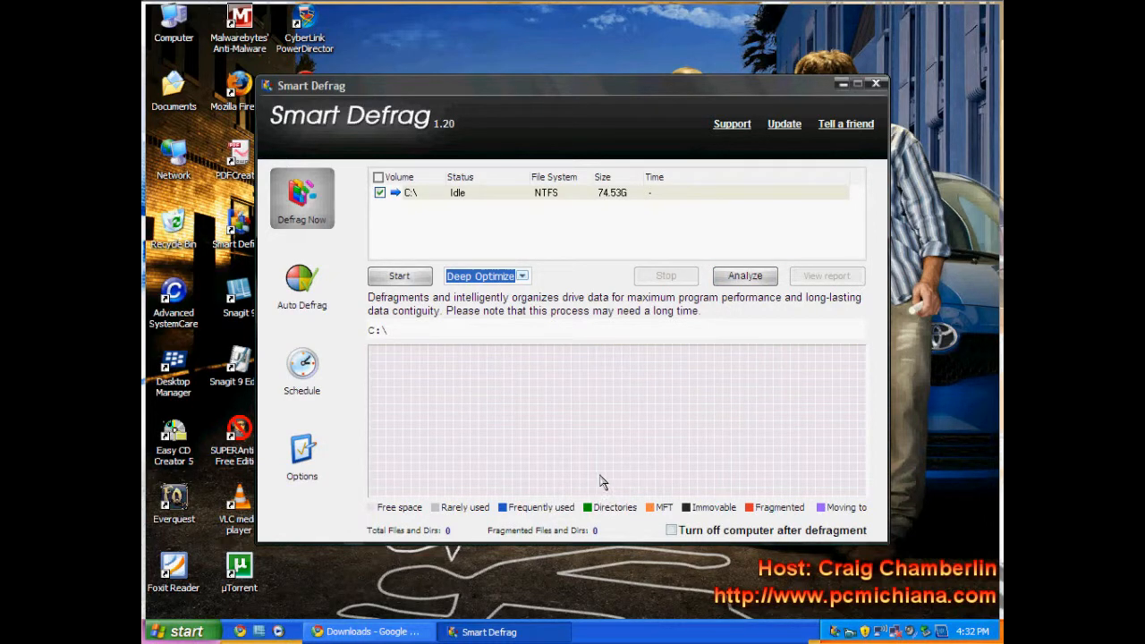
{"action": "mouse_move", "coordinate": [665, 435]}
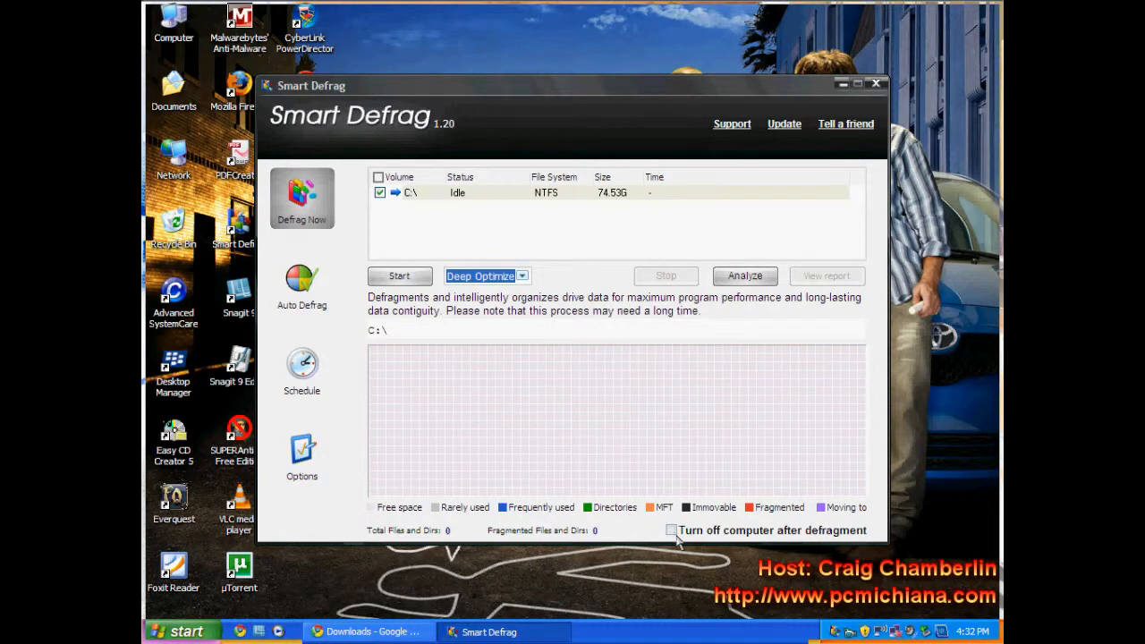
{"action": "left_click", "coordinate": [301, 456]}
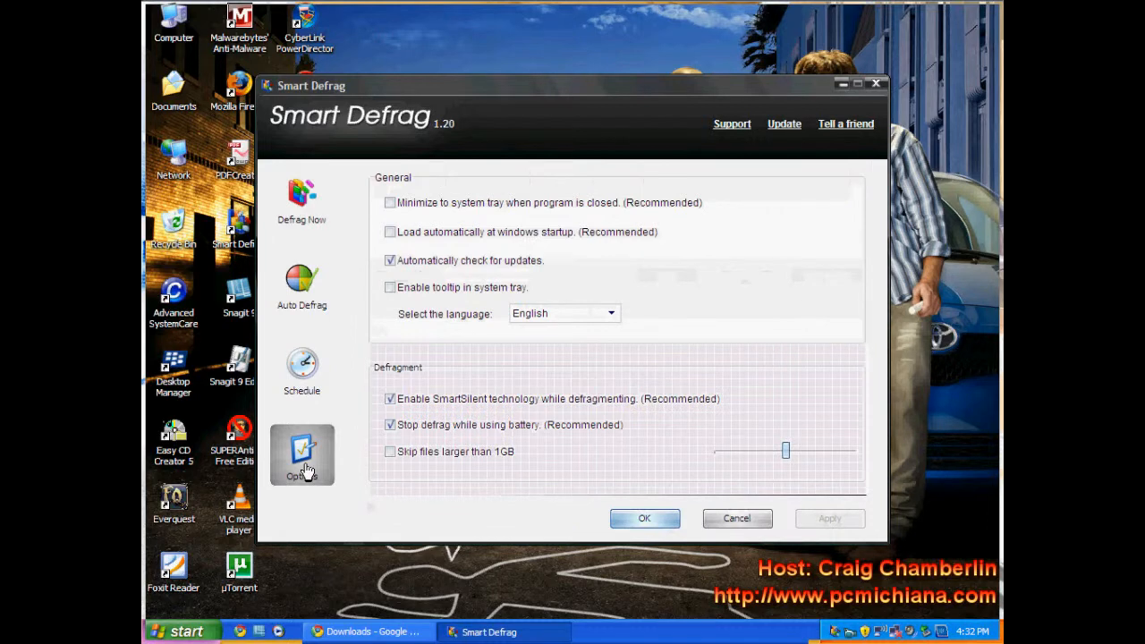
- Untick automatic update checks, leaving Windows startup loading and tray minimizing unchecked
{"action": "left_click", "coordinate": [390, 260]}
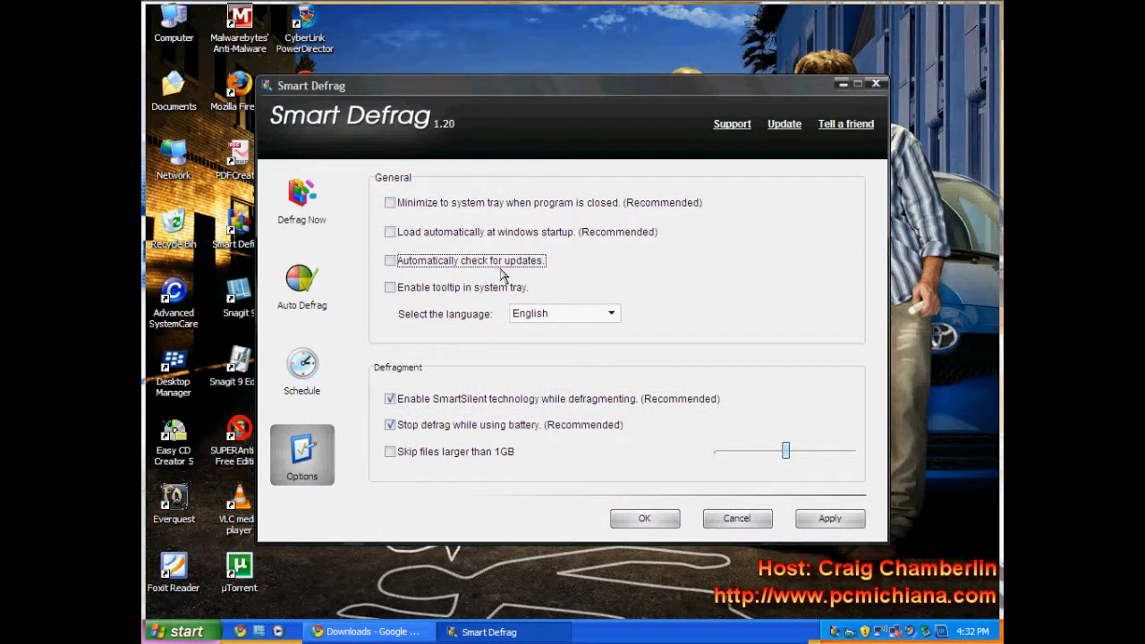
{"action": "left_click", "coordinate": [389, 232]}
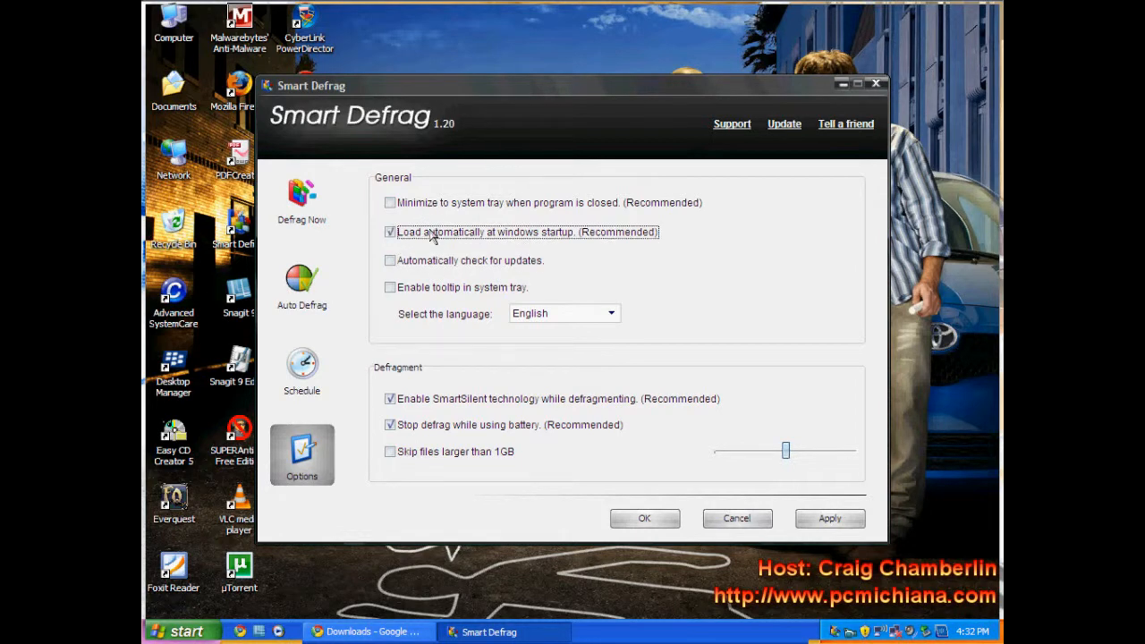
{"action": "left_click", "coordinate": [390, 232]}
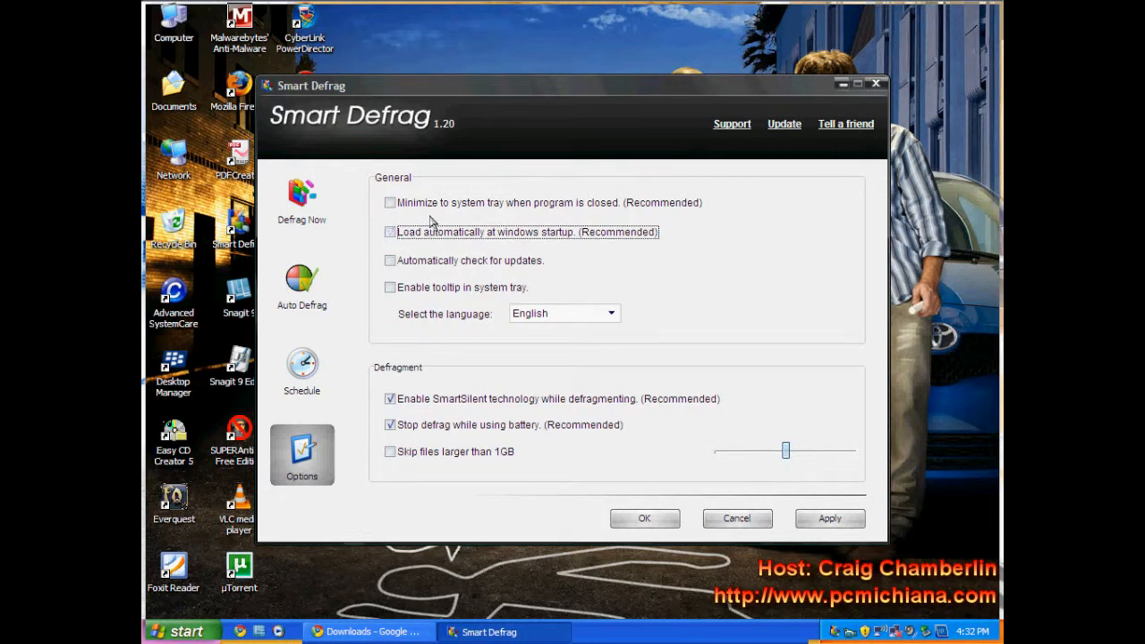
{"action": "left_click", "coordinate": [390, 202]}
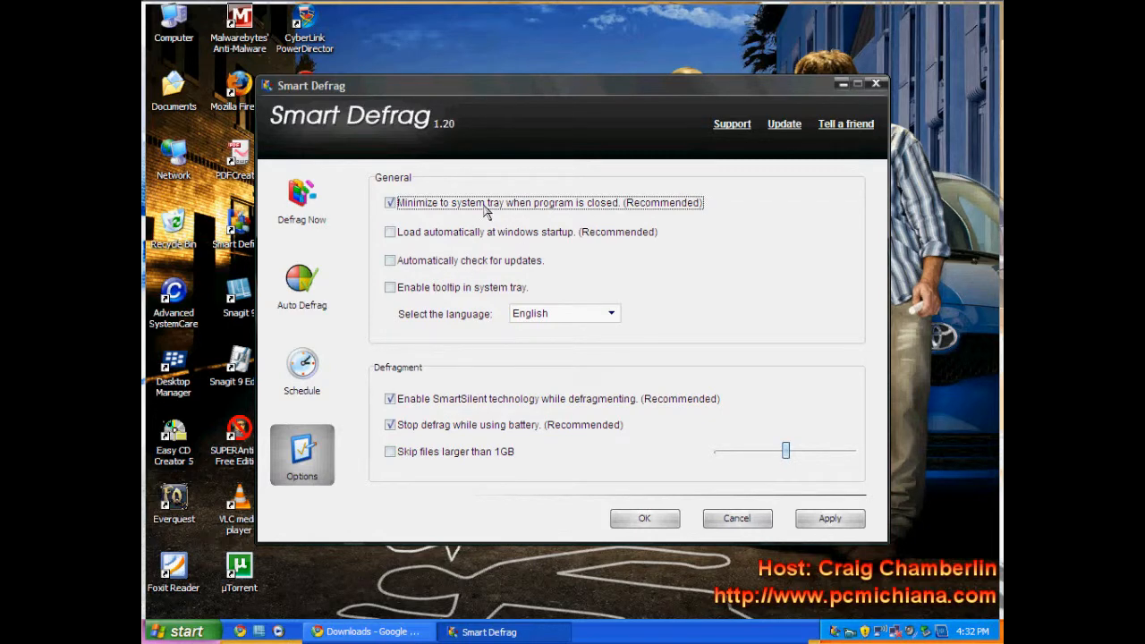
{"action": "left_click", "coordinate": [389, 202]}
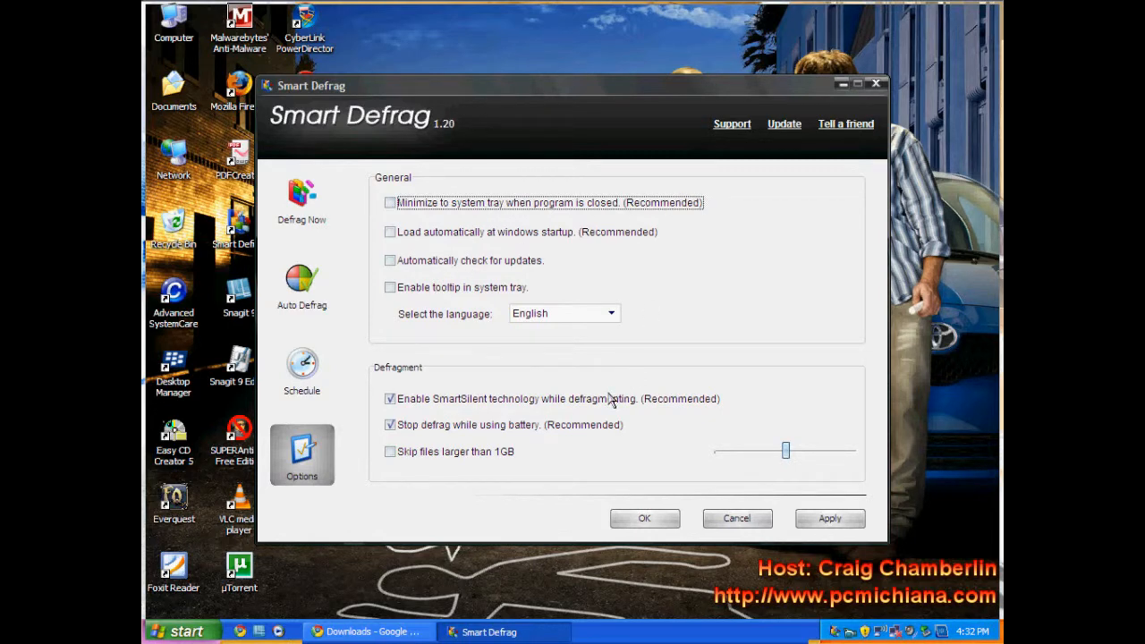
{"action": "mouse_move", "coordinate": [597, 410]}
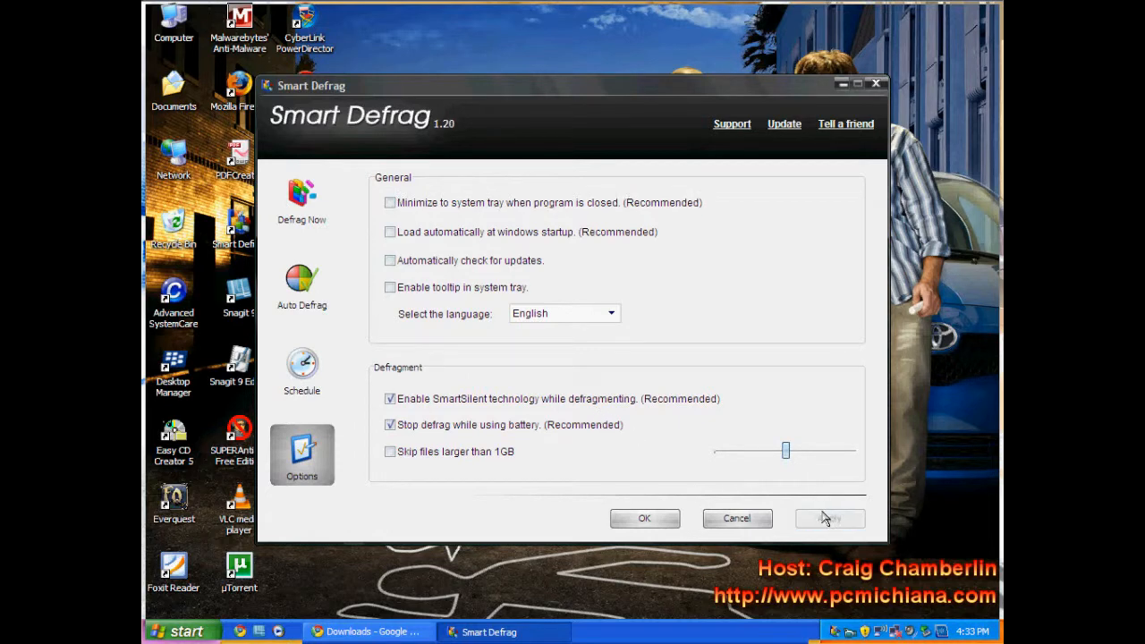
{"action": "mouse_move", "coordinate": [799, 525]}
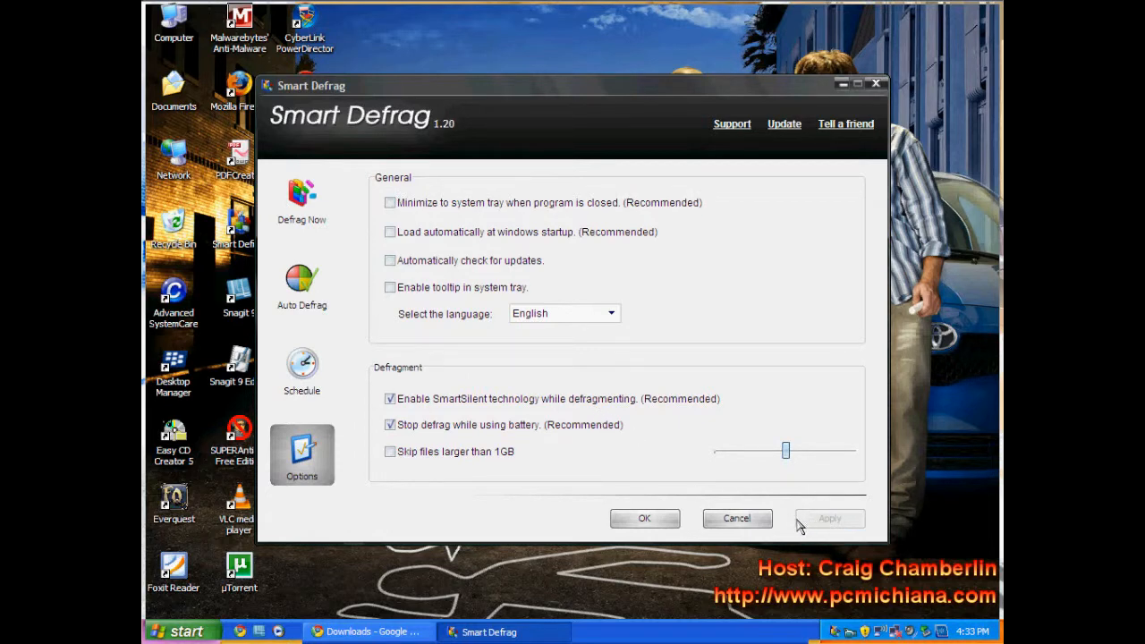
{"action": "mouse_move", "coordinate": [778, 528]}
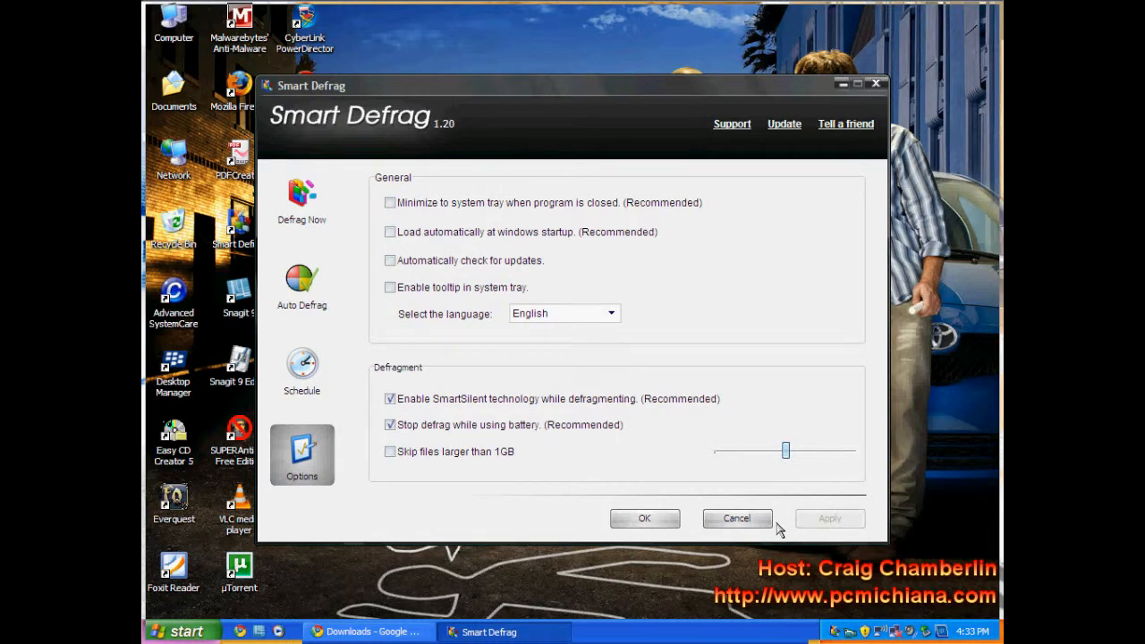
{"action": "mouse_move", "coordinate": [424, 493]}
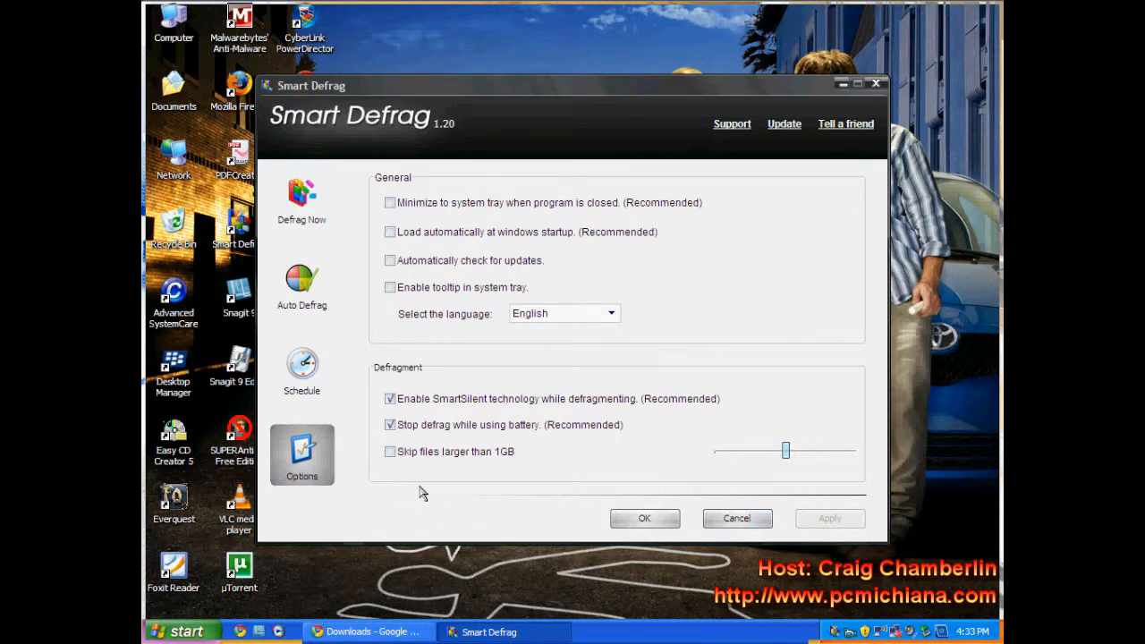
{"action": "left_click", "coordinate": [301, 285]}
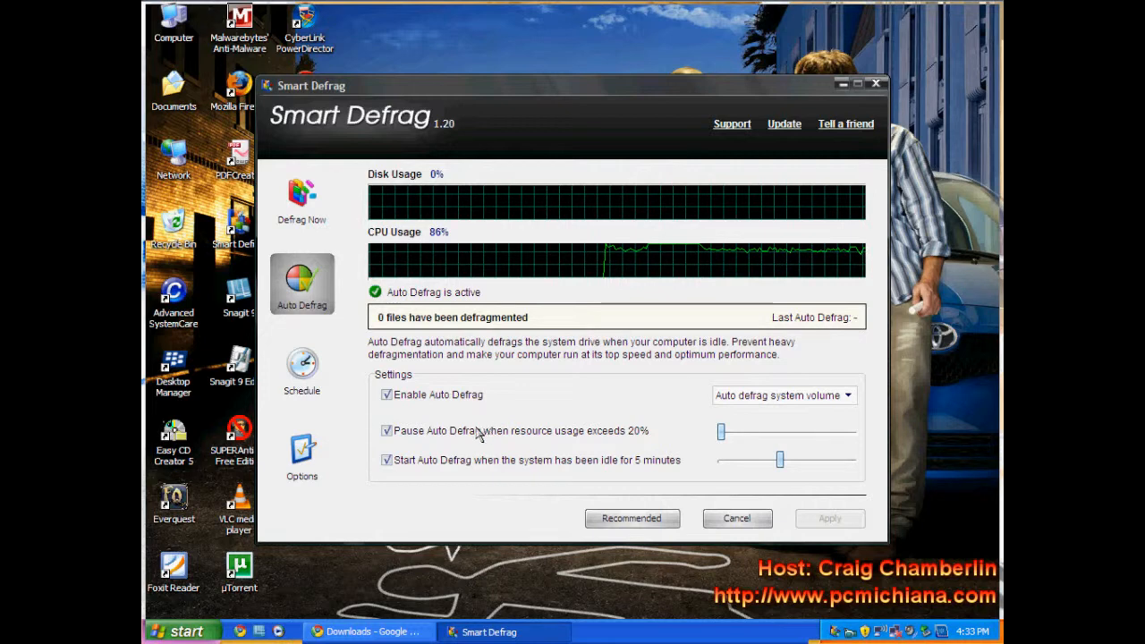
- Untick Enable Auto Defrag and apply the change
{"action": "left_click", "coordinate": [385, 394]}
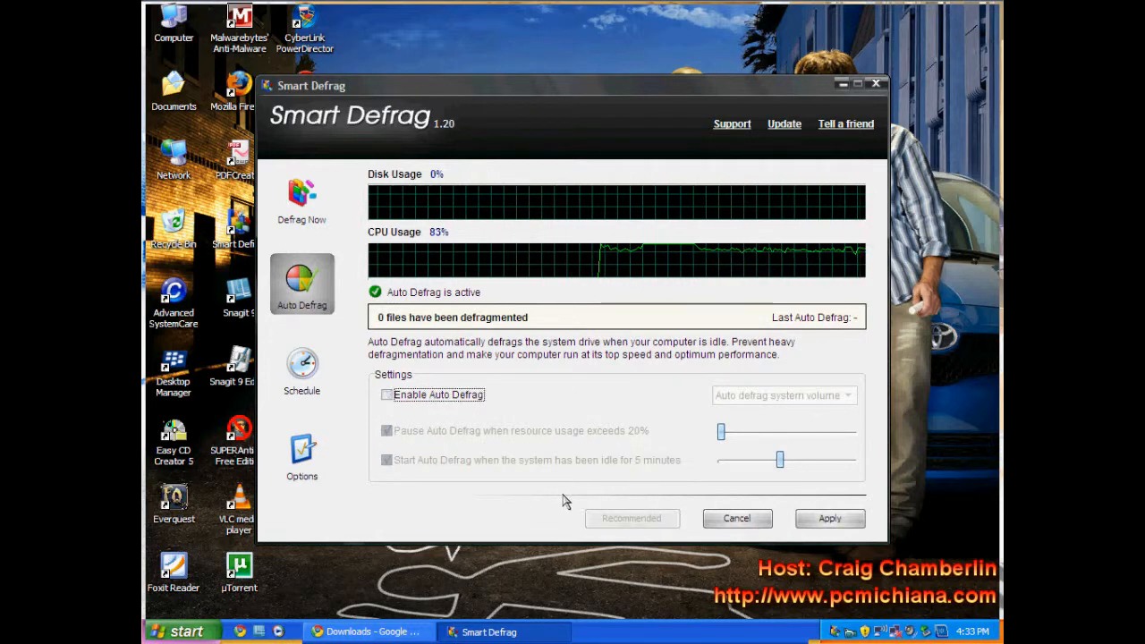
{"action": "left_click", "coordinate": [828, 519]}
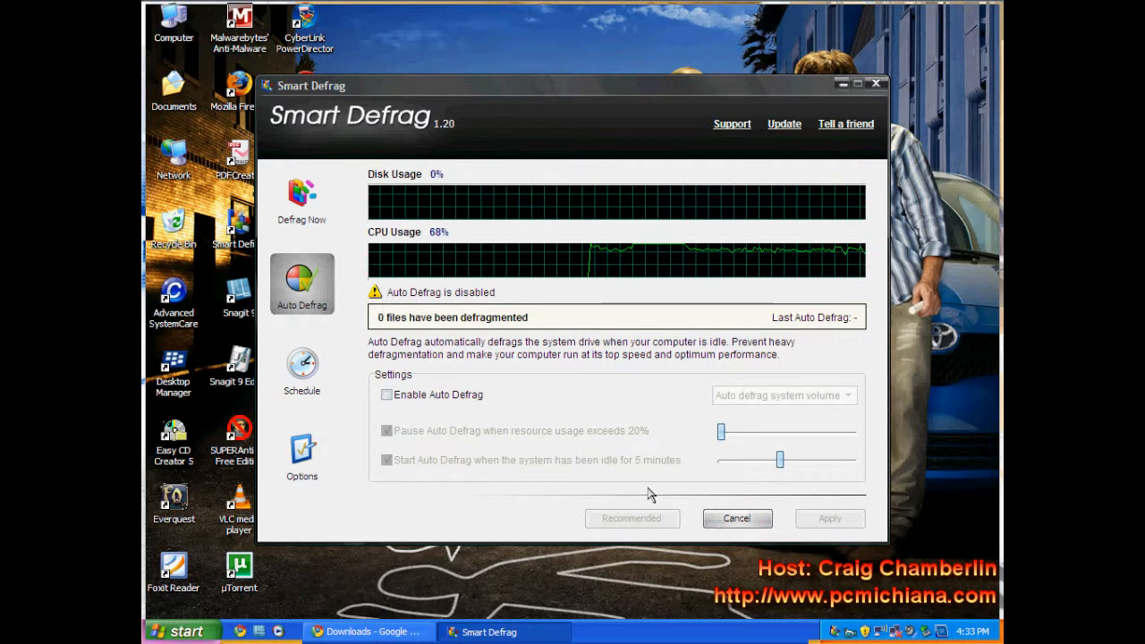
{"action": "mouse_move", "coordinate": [631, 488]}
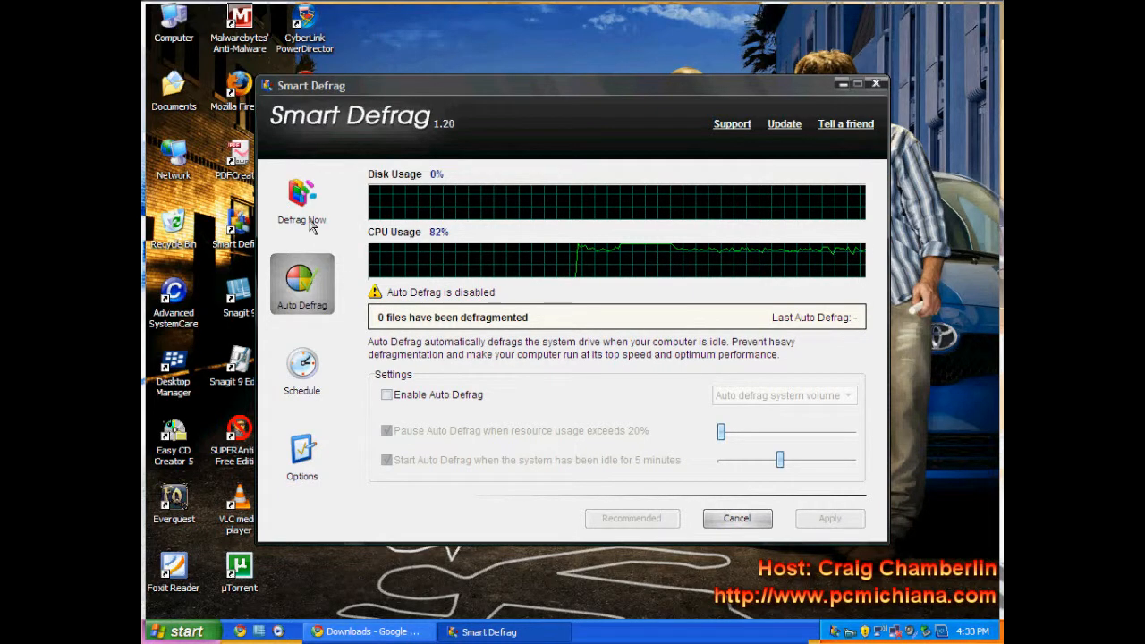
- Return to the Defrag Now overview showing Deep Optimize, then minimize Smart Defrag
{"action": "left_click", "coordinate": [301, 196]}
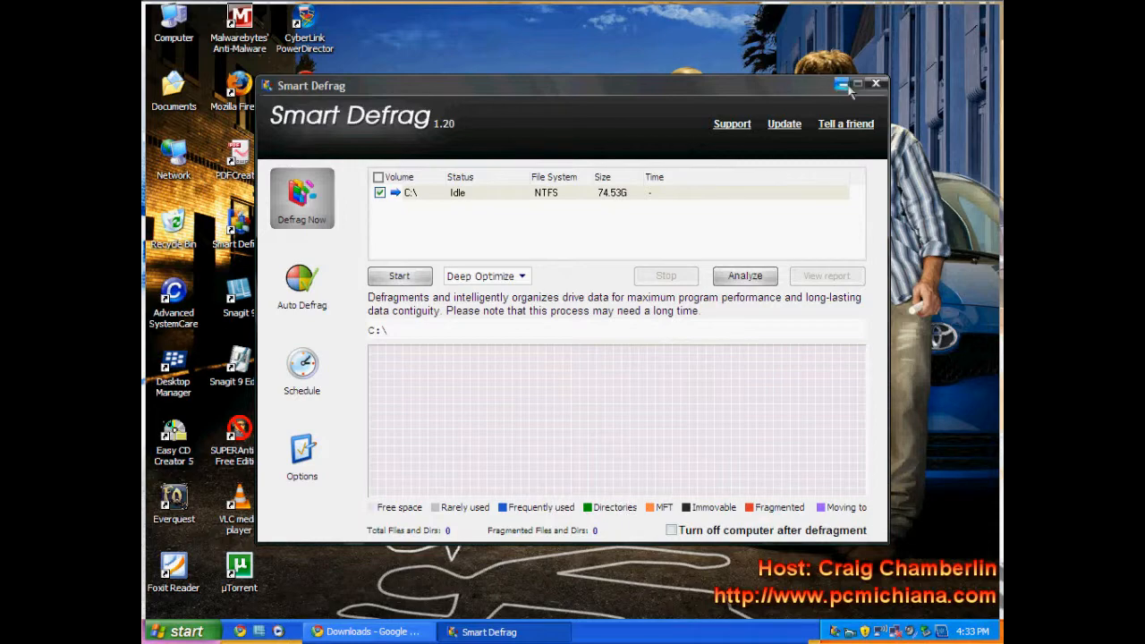
{"action": "left_click", "coordinate": [841, 83]}
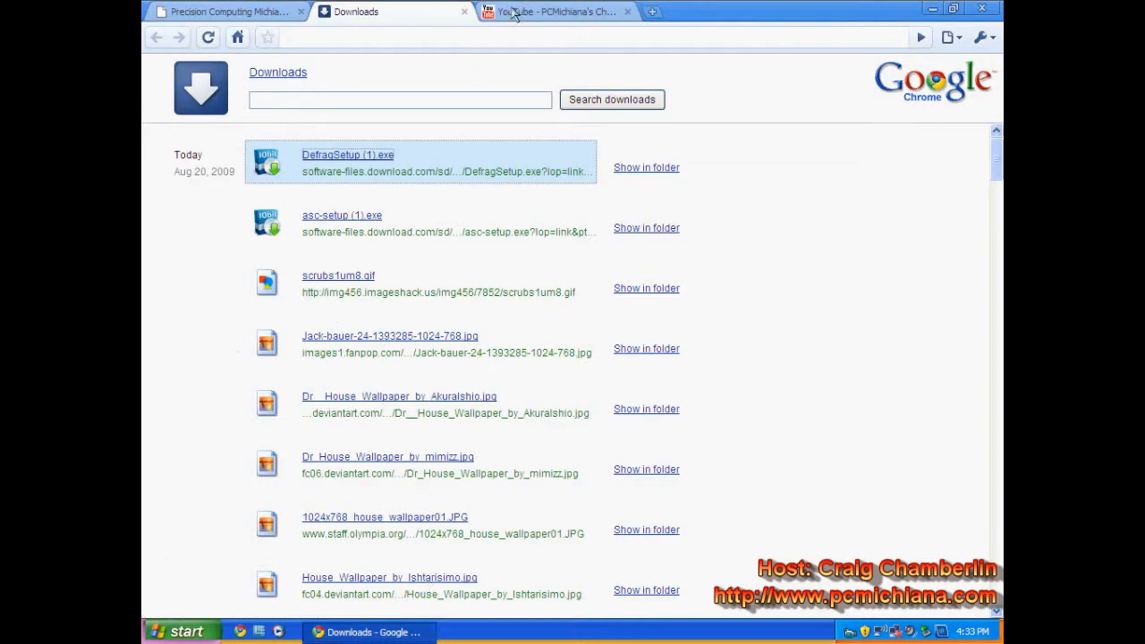
- Show PCMichiana's channel with the Hello World! playlist, closing the duplicate channel tab
{"action": "left_click", "coordinate": [555, 11]}
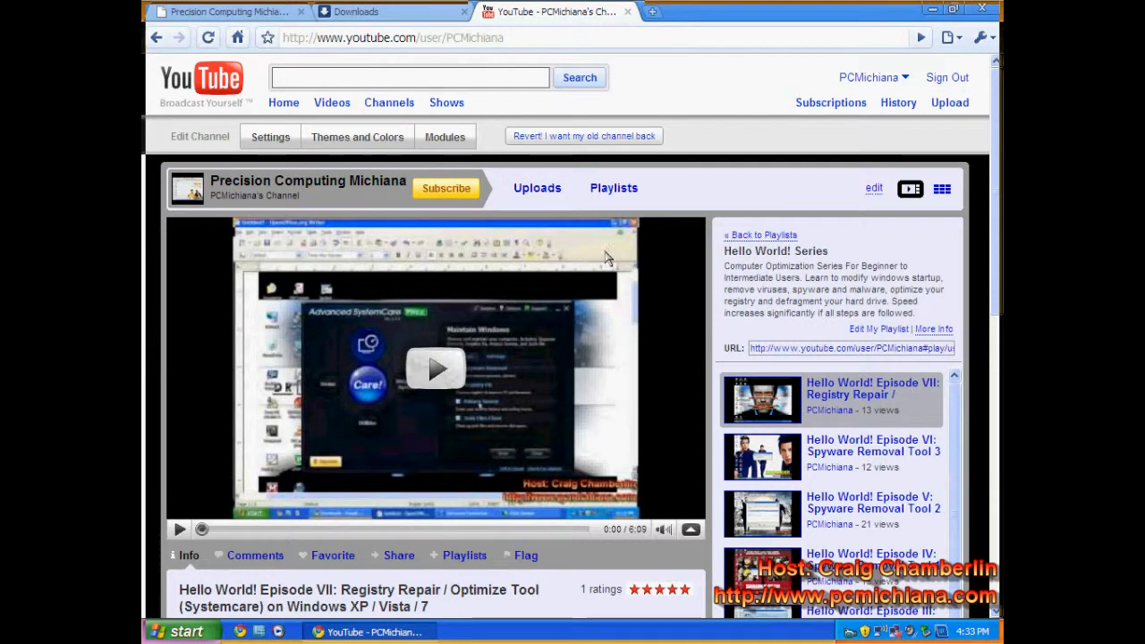
{"action": "left_click", "coordinate": [436, 368]}
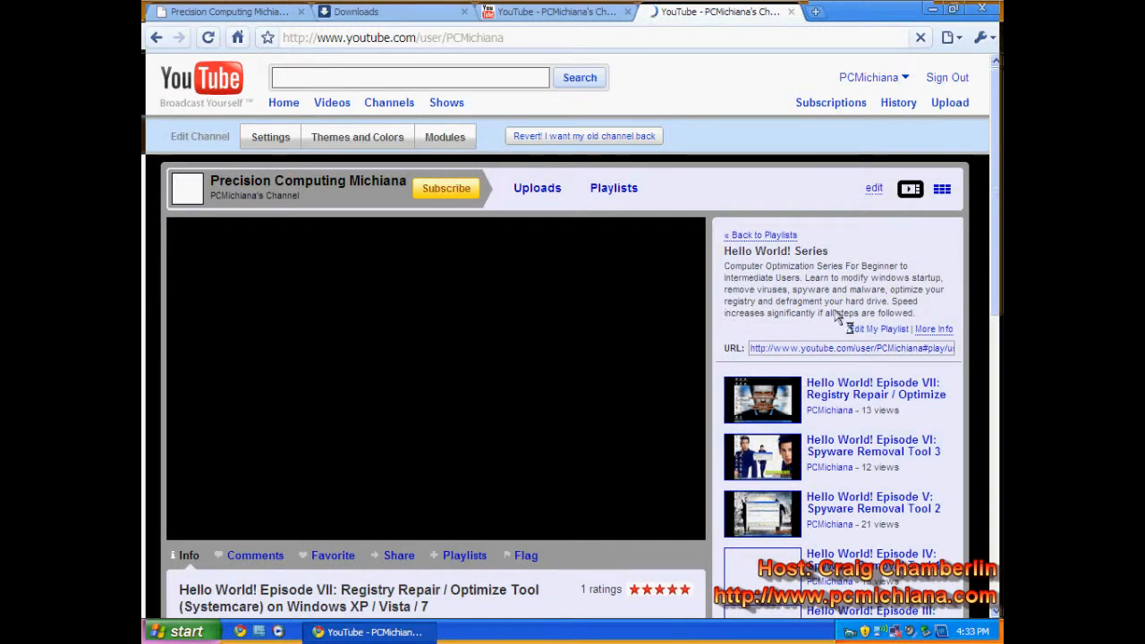
{"action": "mouse_move", "coordinate": [839, 429]}
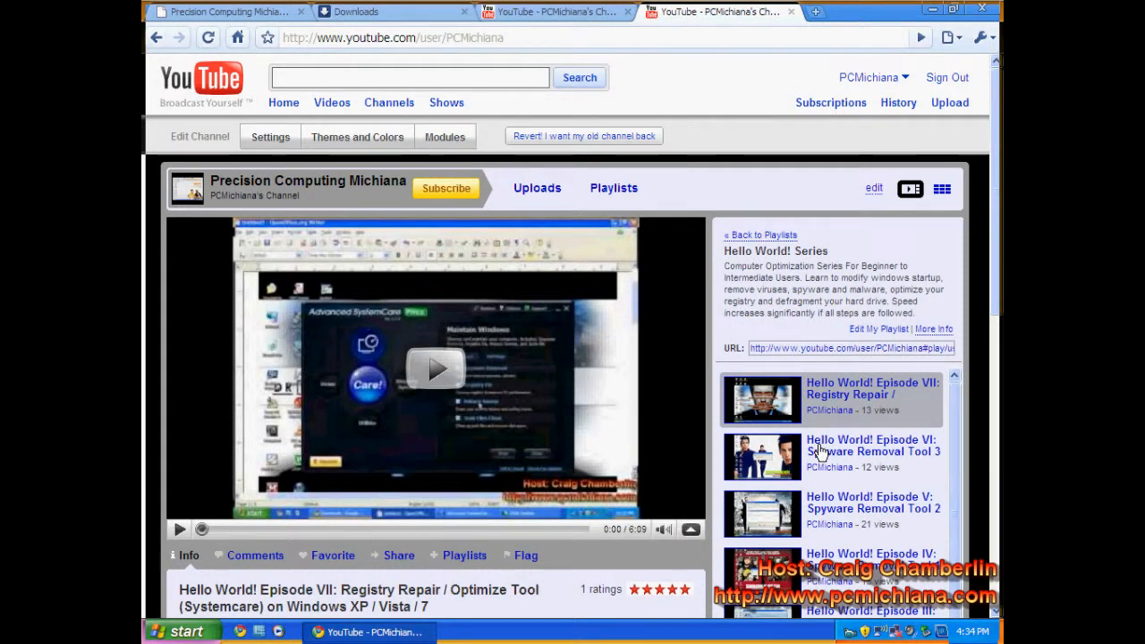
{"action": "mouse_move", "coordinate": [846, 308]}
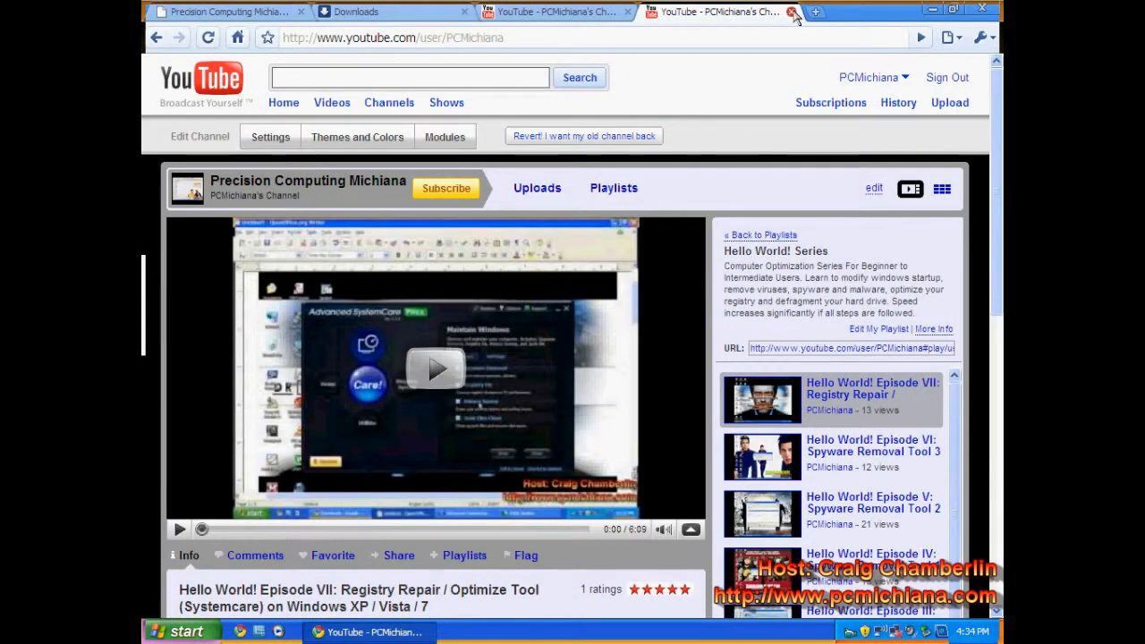
{"action": "left_click", "coordinate": [790, 12]}
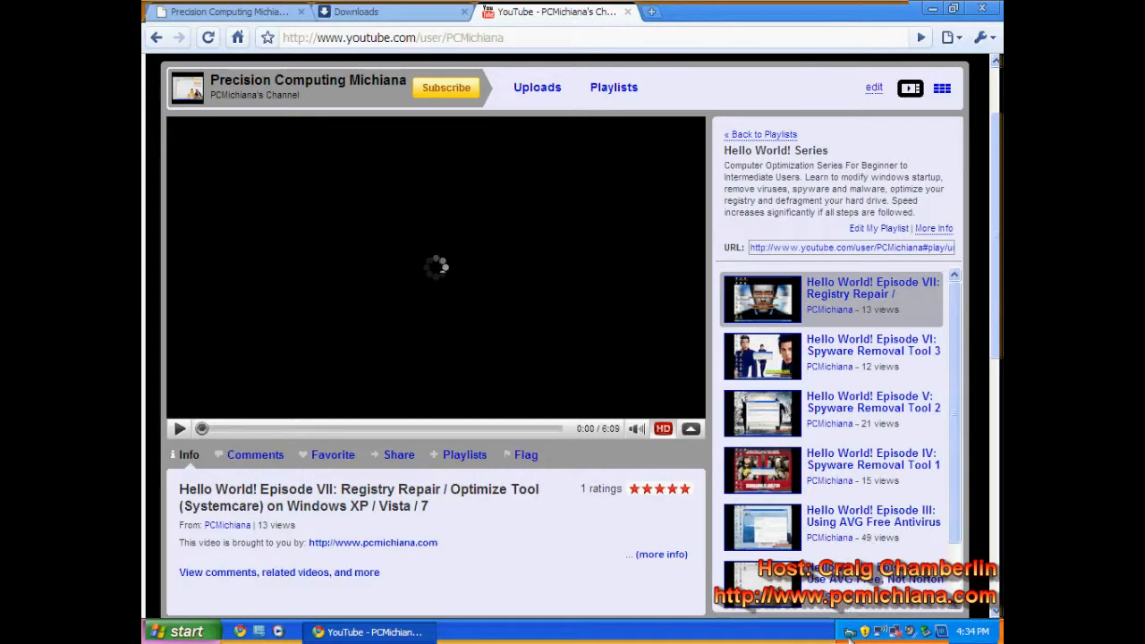